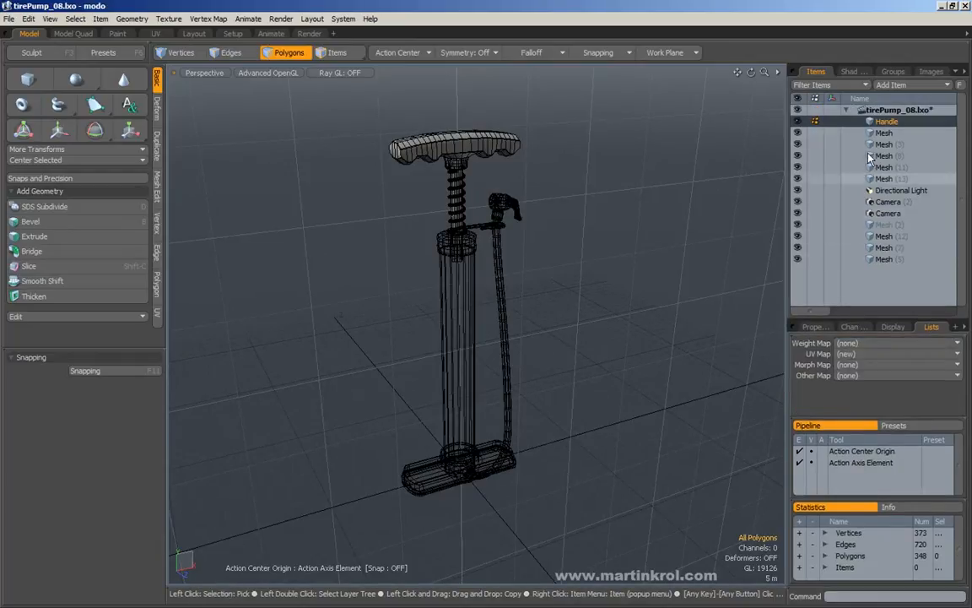
- Parent the Handle item under the last Mesh item in the Items list
{"action": "left_click", "coordinate": [884, 167]}
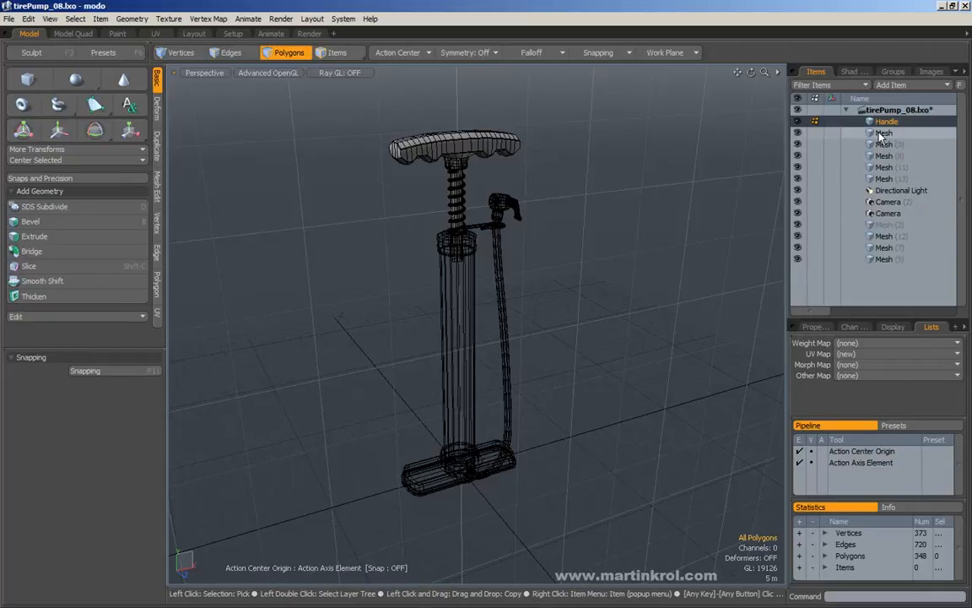
{"action": "left_click", "coordinate": [885, 132]}
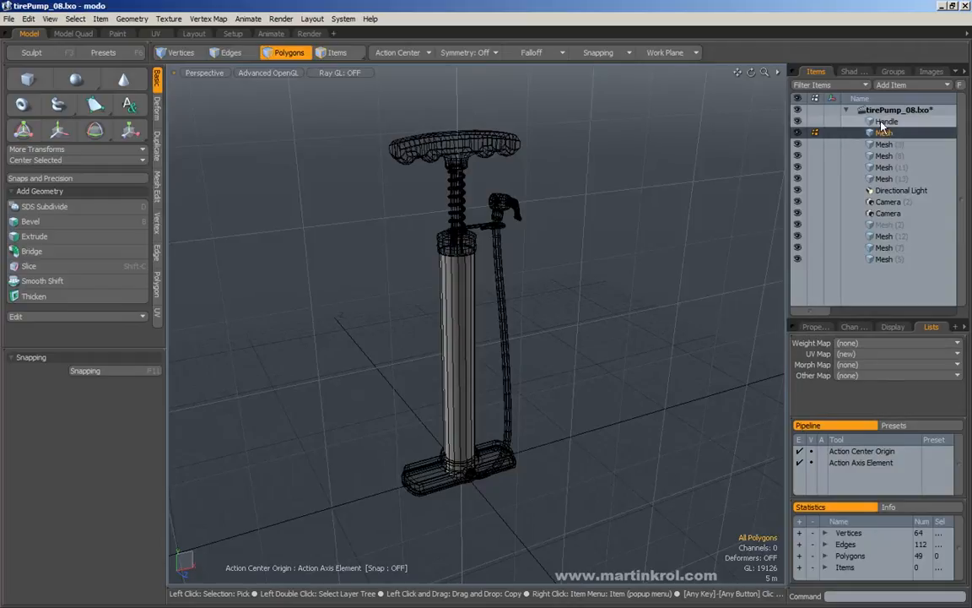
{"action": "left_click", "coordinate": [883, 132]}
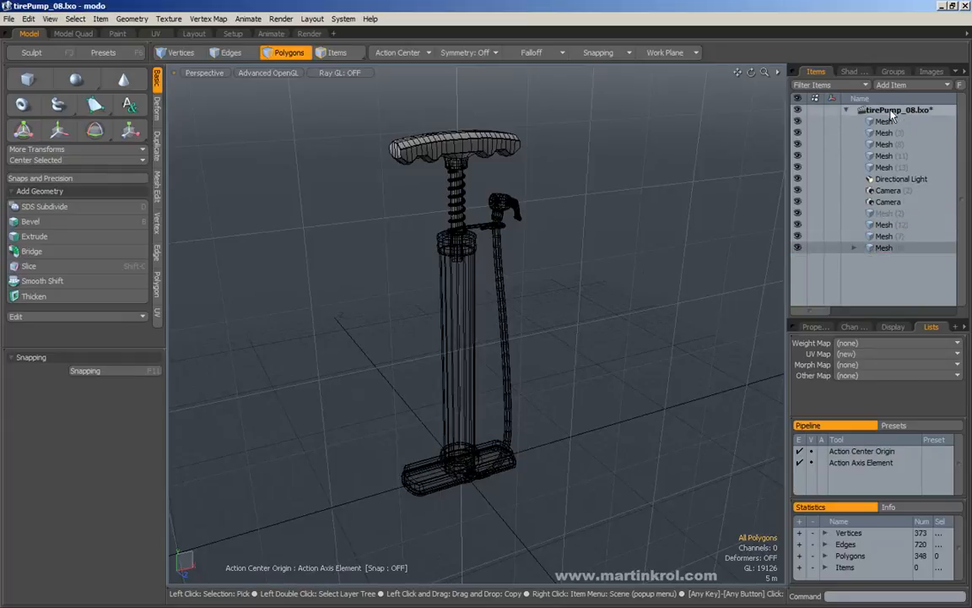
- Gather all remaining loose Mesh items into the parent mesh holding Handle and expand it
{"action": "left_click", "coordinate": [885, 247]}
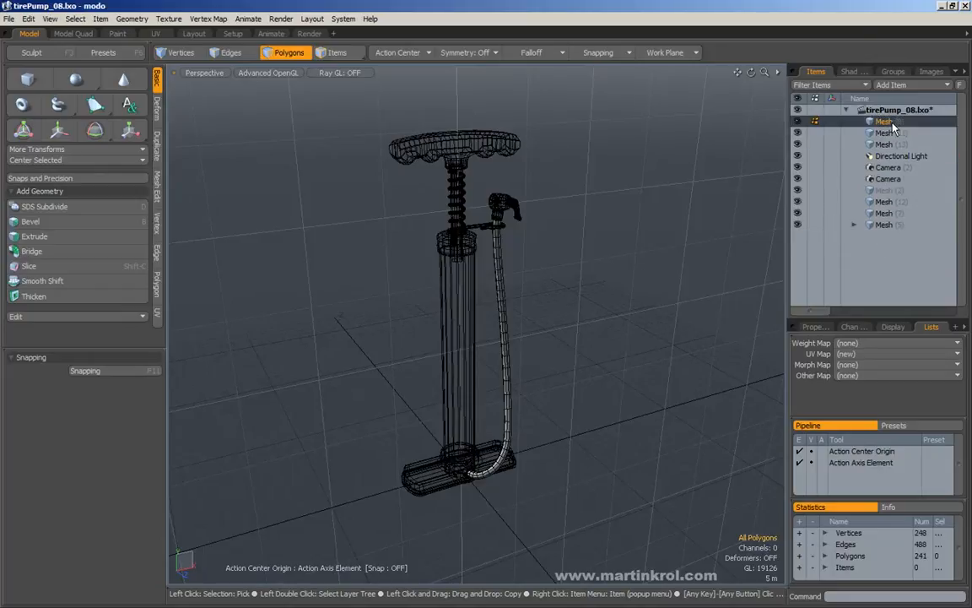
{"action": "left_click", "coordinate": [883, 143]}
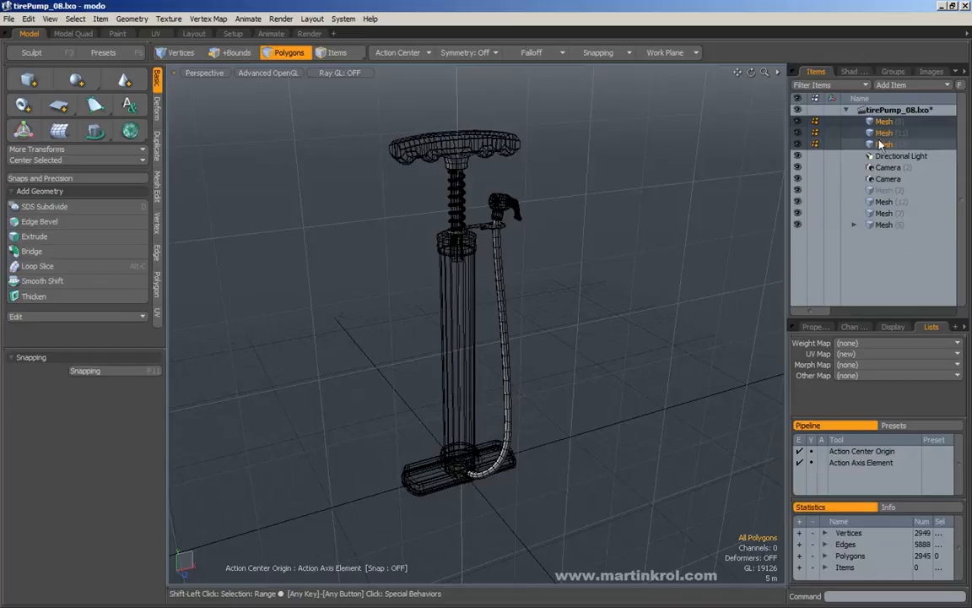
{"action": "left_click", "coordinate": [886, 224]}
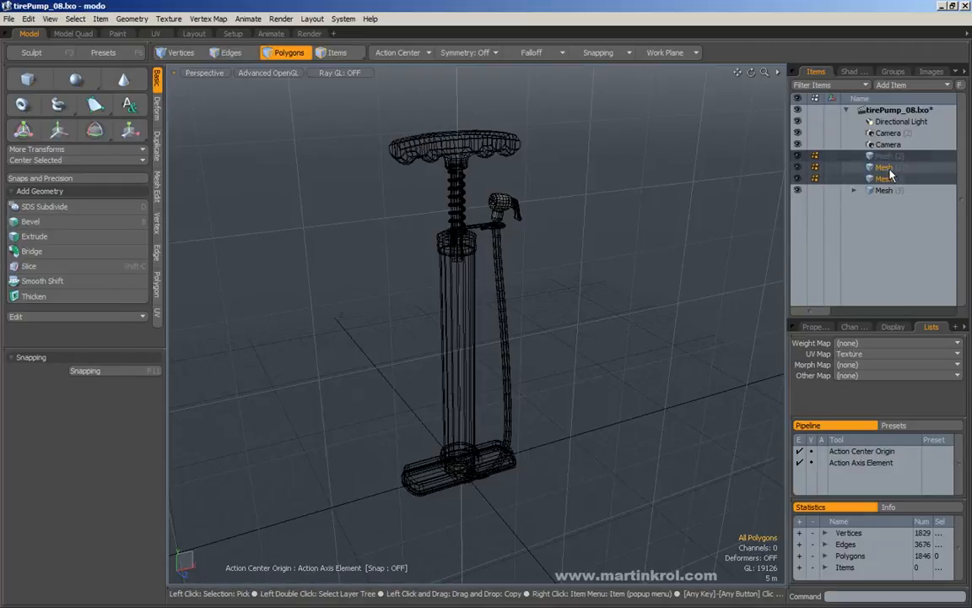
{"action": "left_click", "coordinate": [855, 155]}
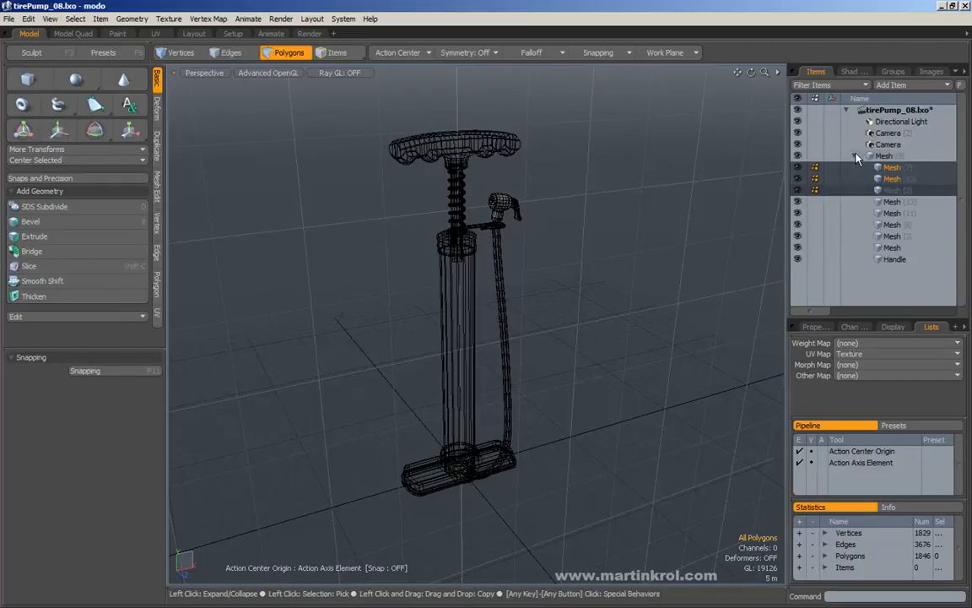
{"action": "left_click", "coordinate": [882, 156]}
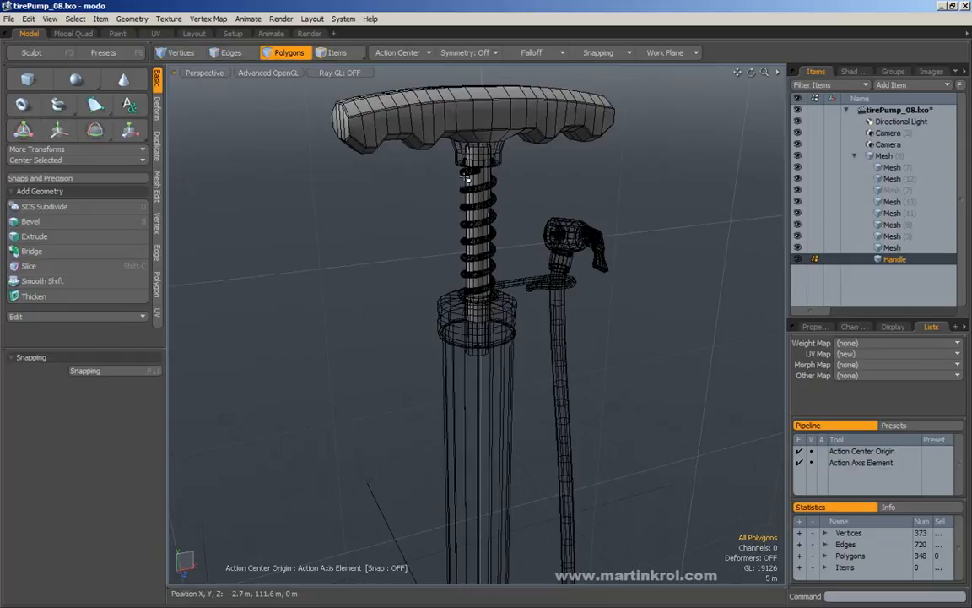
- Nest the spring and collar meshes under Handle and move Handle to the top of the group
{"action": "left_click", "coordinate": [892, 200]}
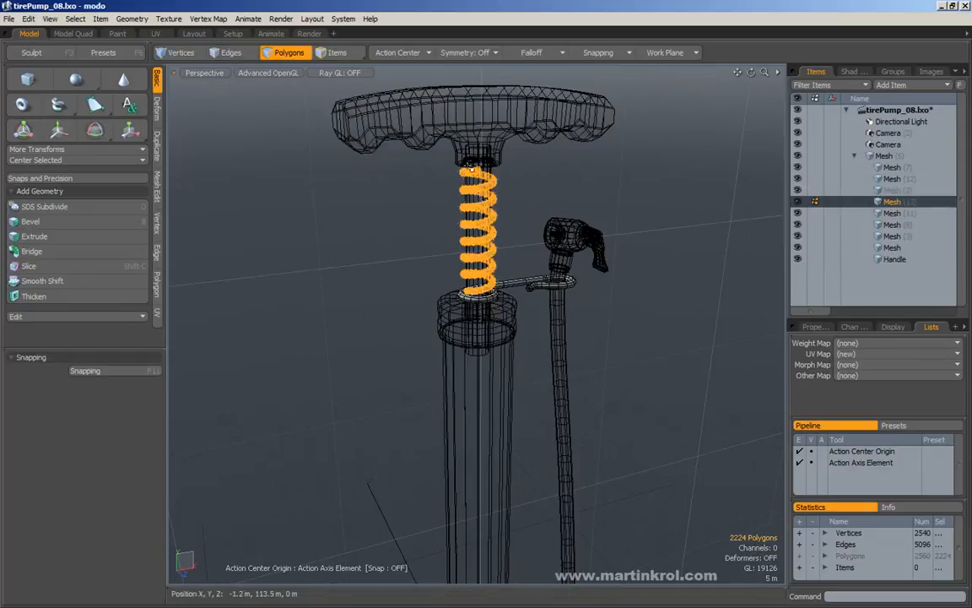
{"action": "left_click", "coordinate": [894, 259]}
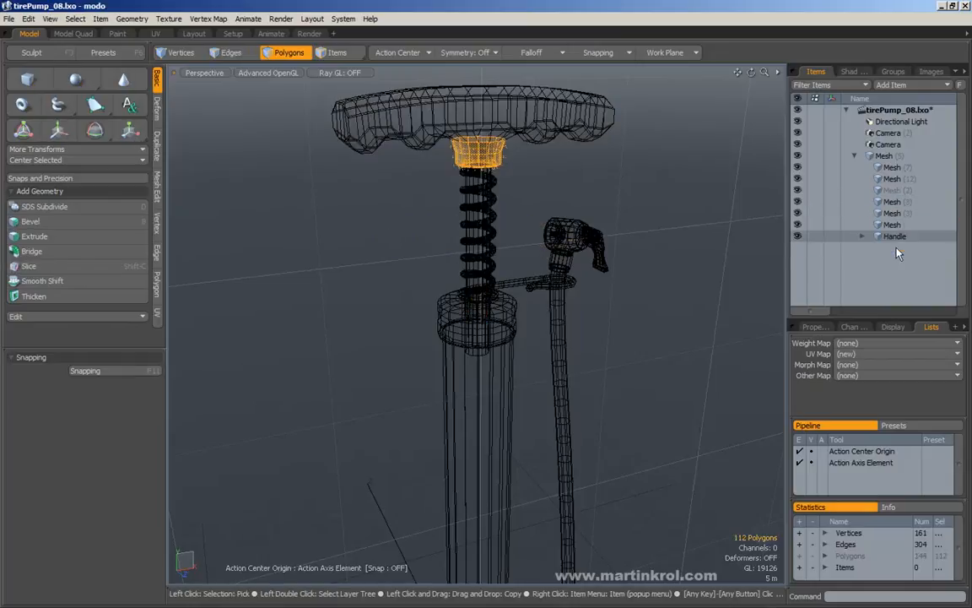
{"action": "left_click", "coordinate": [862, 235]}
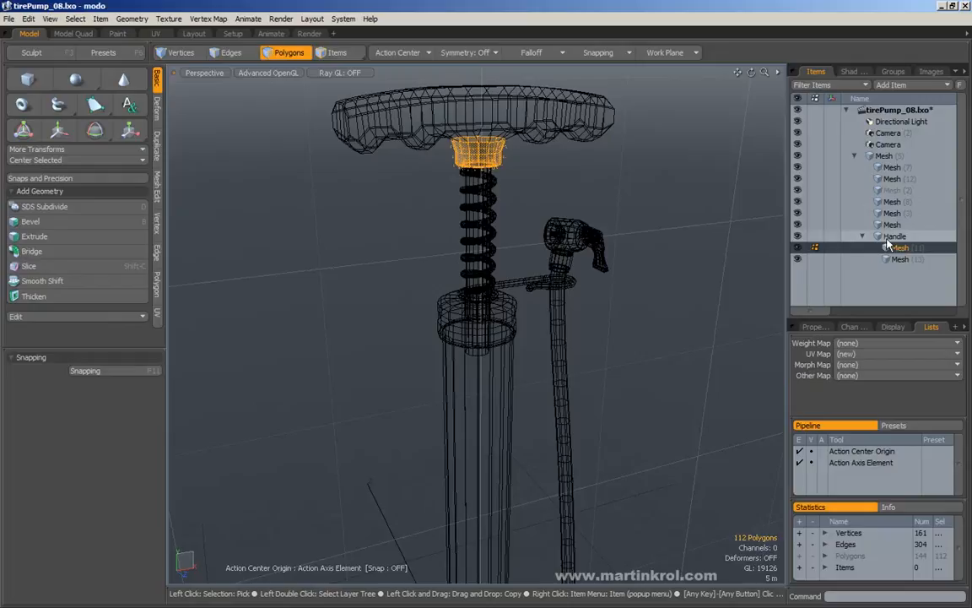
{"action": "left_click", "coordinate": [894, 166]}
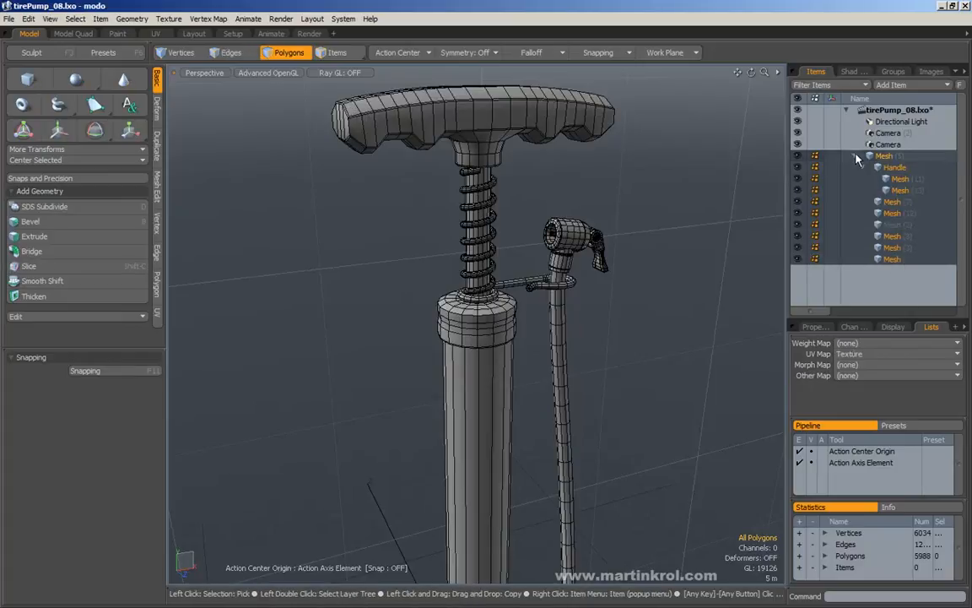
- Select the whole pump group and then the Directional Light in the Items list
{"action": "left_click", "coordinate": [855, 167]}
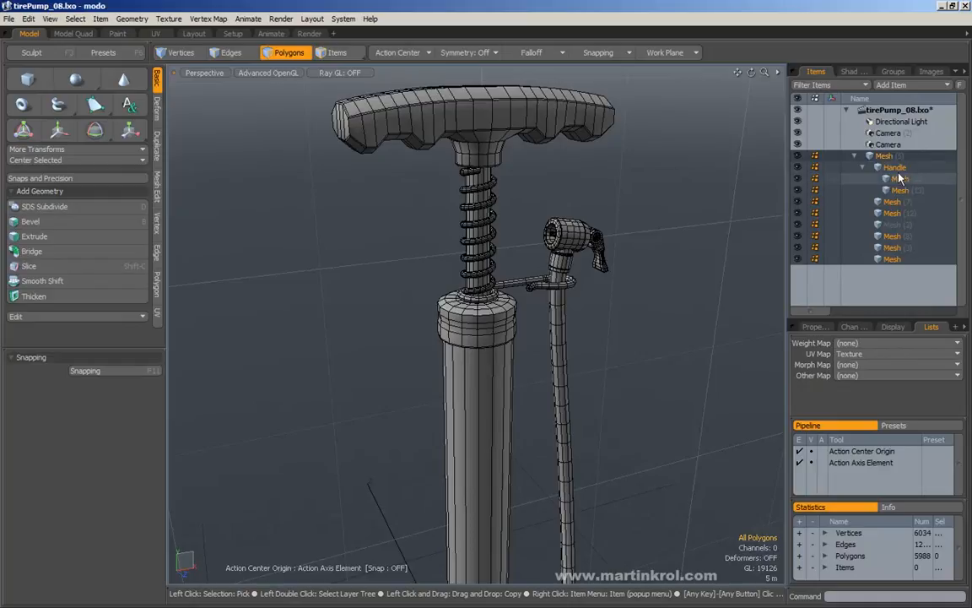
{"action": "left_click", "coordinate": [888, 133]}
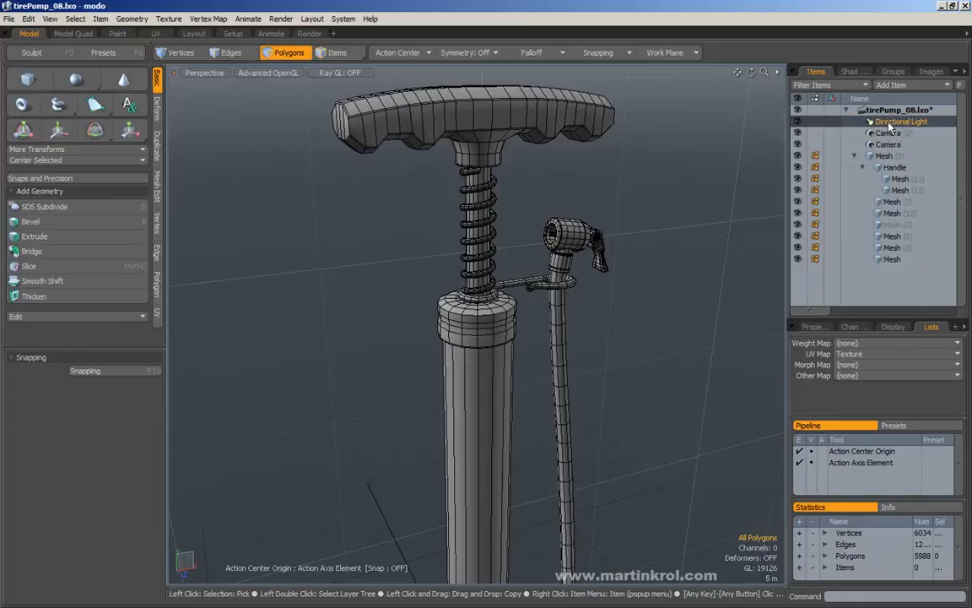
{"action": "left_click", "coordinate": [894, 155]}
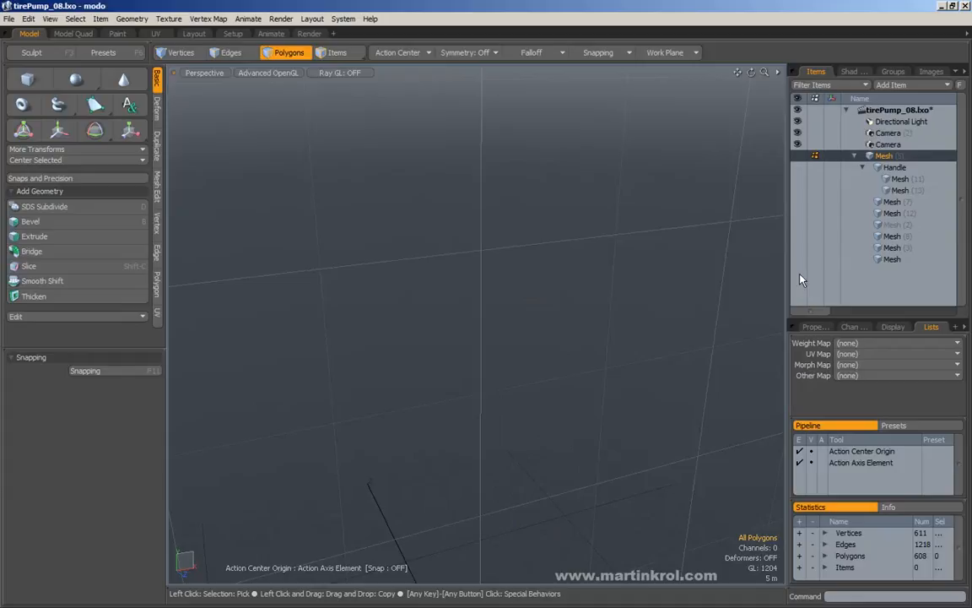
{"action": "left_click", "coordinate": [797, 156]}
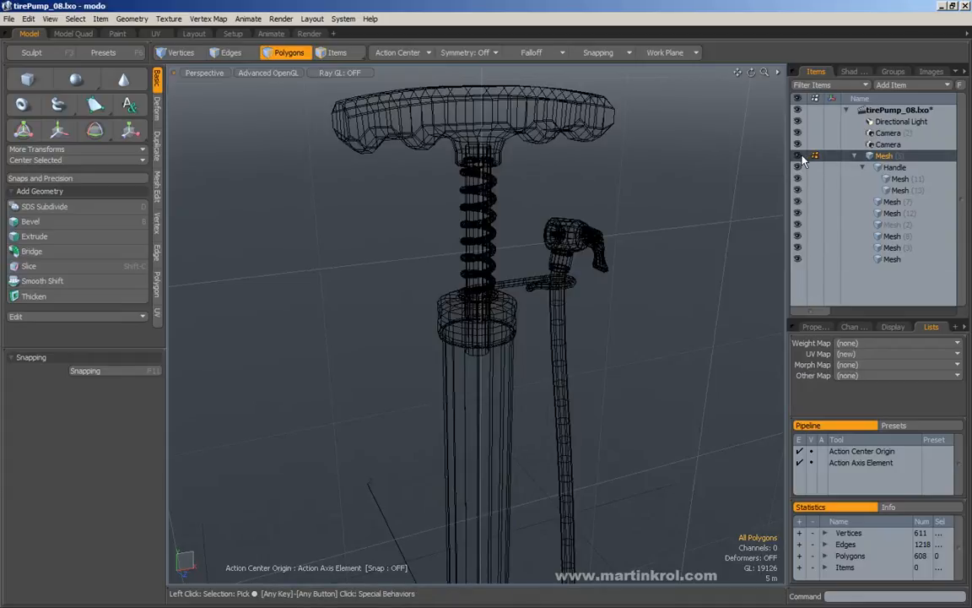
{"action": "left_click", "coordinate": [797, 167]}
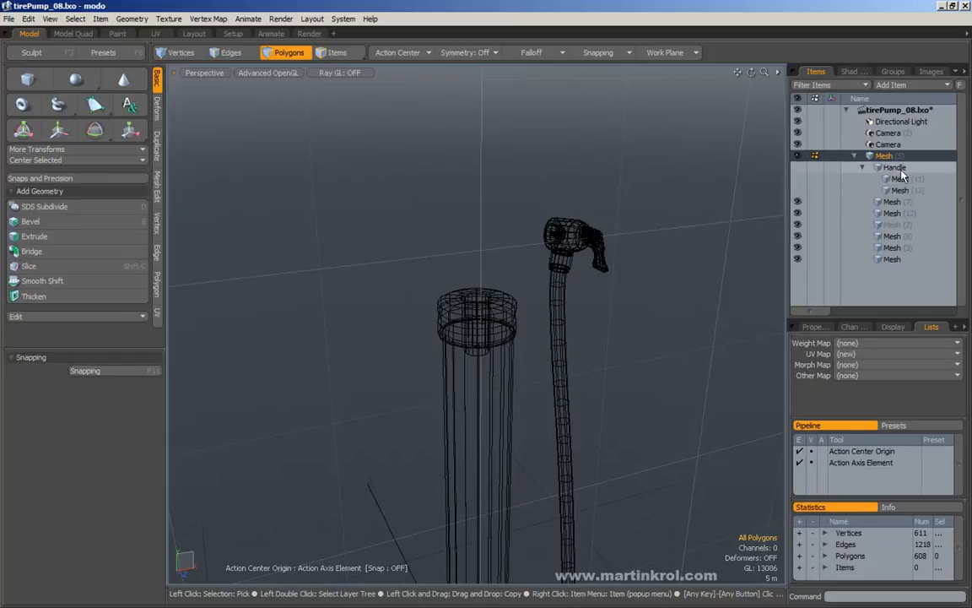
{"action": "left_click", "coordinate": [898, 190]}
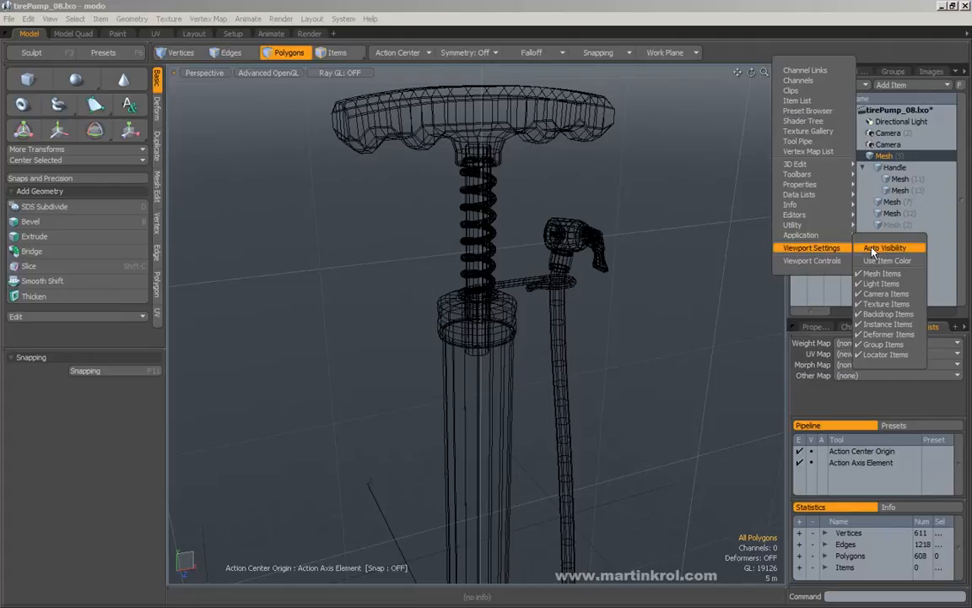
{"action": "left_click", "coordinate": [885, 247]}
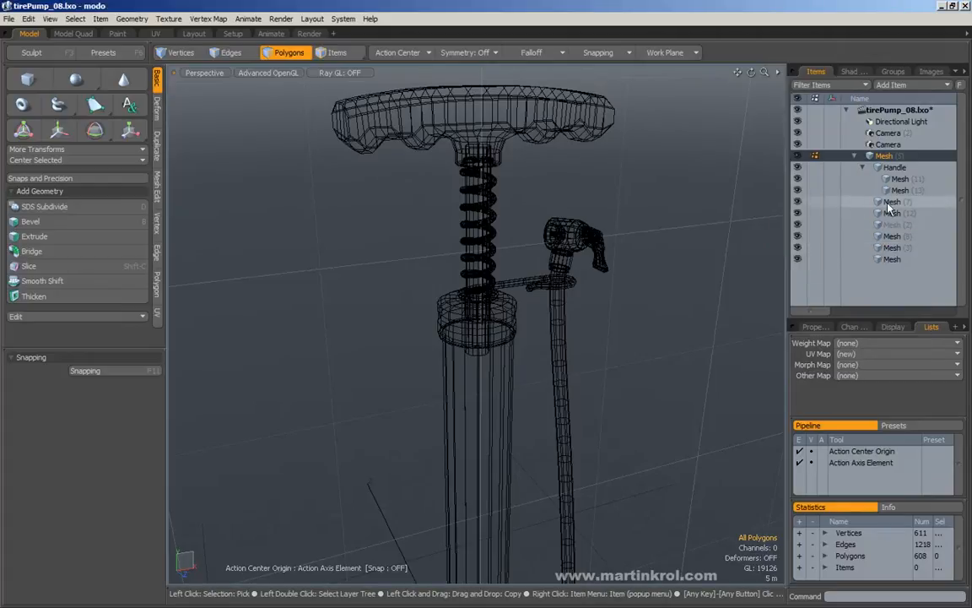
{"action": "left_click", "coordinate": [892, 202]}
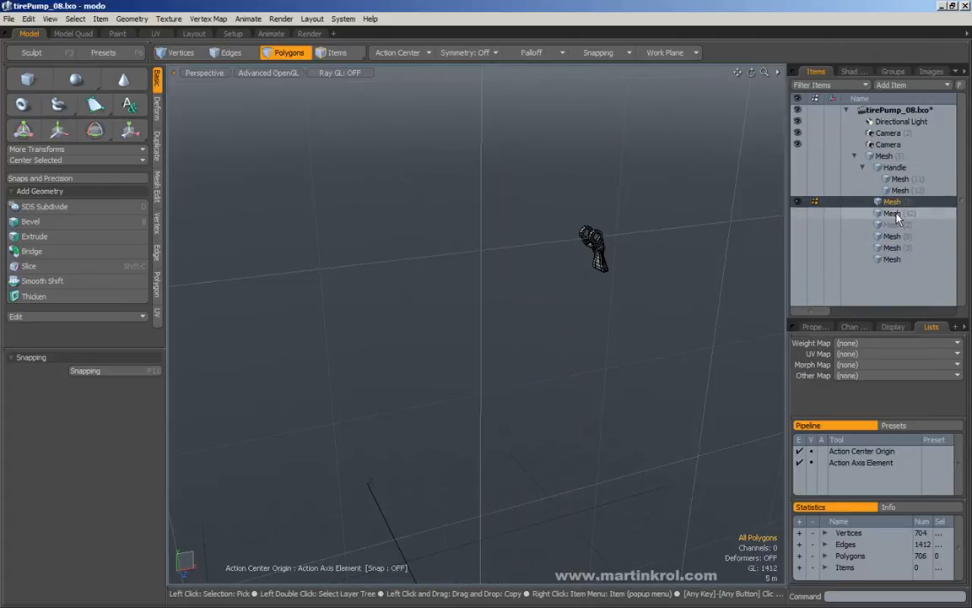
{"action": "left_click", "coordinate": [892, 259]}
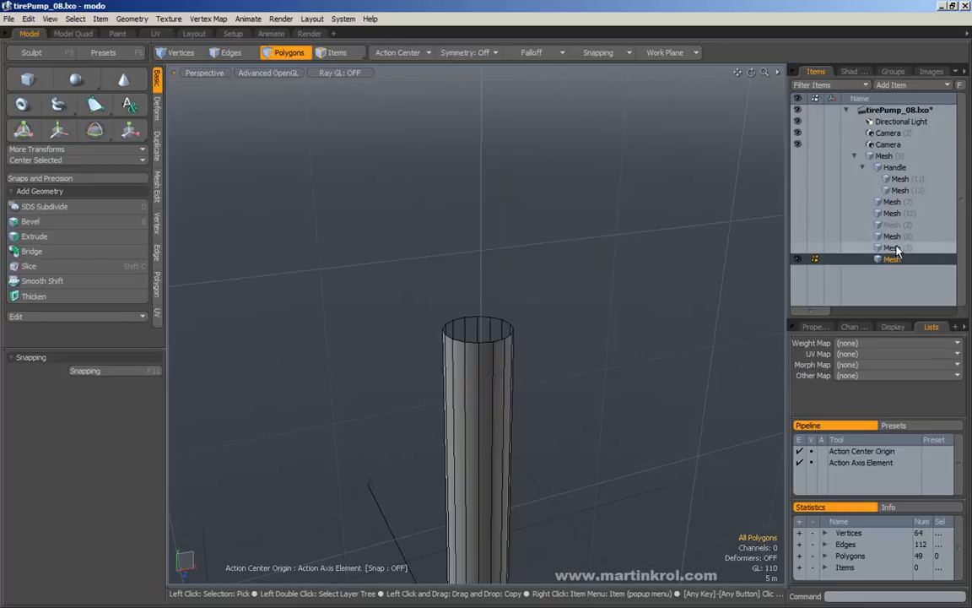
{"action": "left_click", "coordinate": [892, 201]}
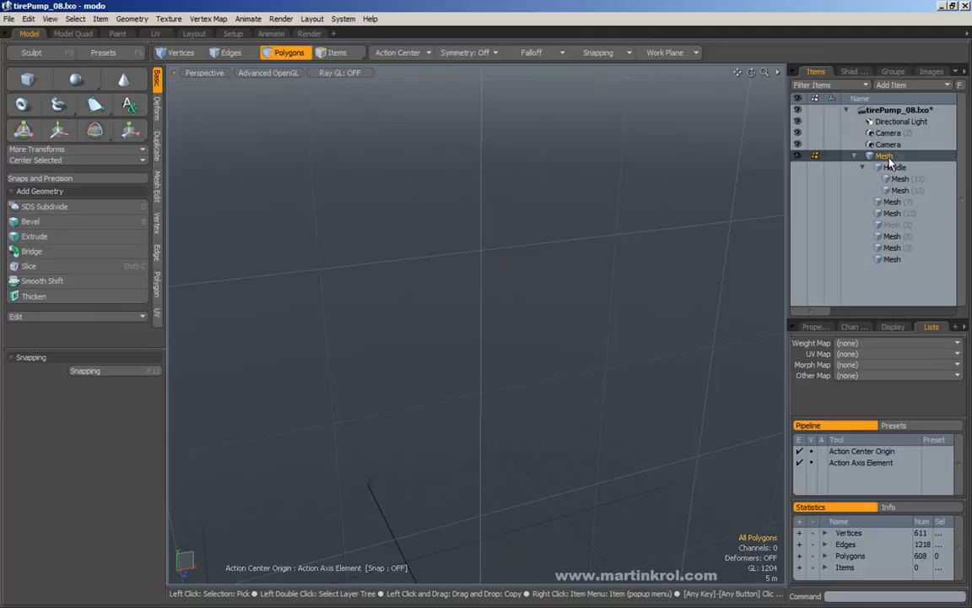
{"action": "left_click", "coordinate": [892, 201]}
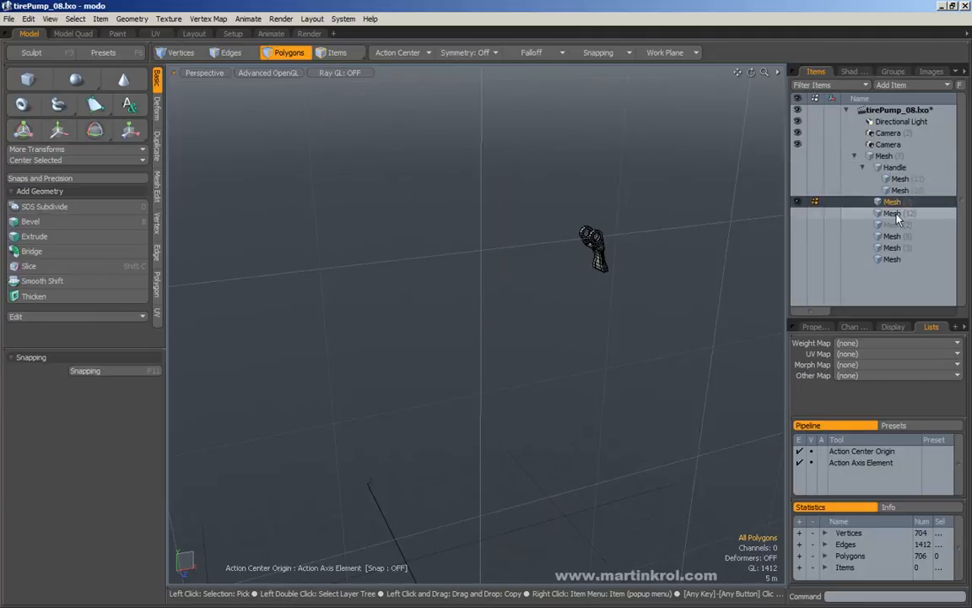
{"action": "left_click", "coordinate": [892, 259]}
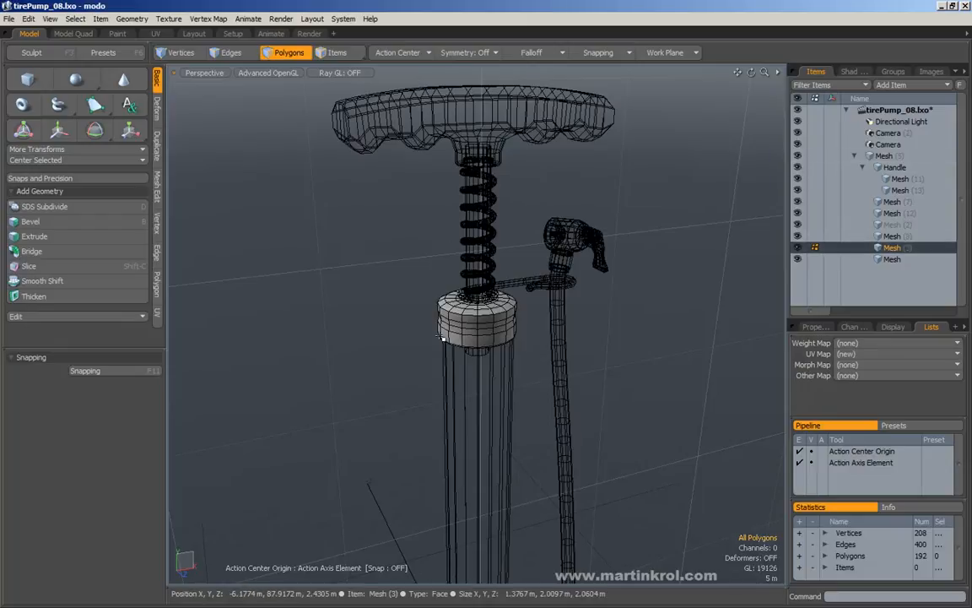
{"action": "left_click", "coordinate": [498, 325]}
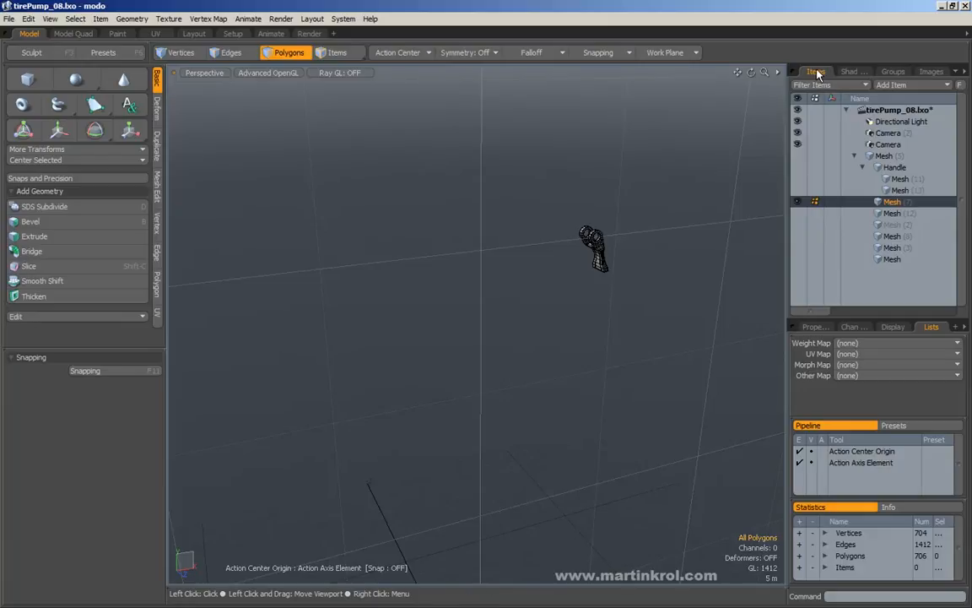
{"action": "mouse_move", "coordinate": [816, 72]}
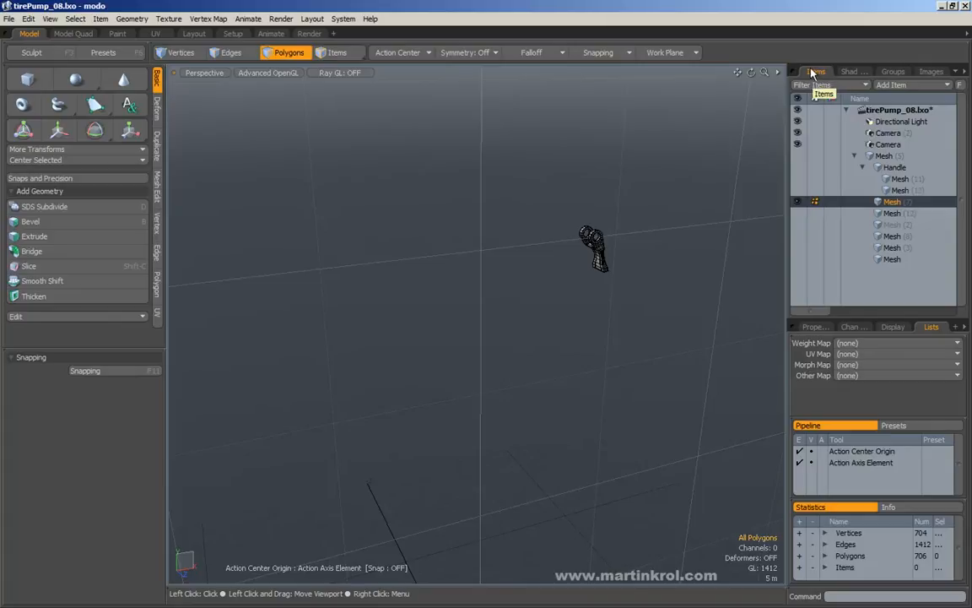
- Disable Auto Visibility in Viewport Settings so the whole pump shows
{"action": "left_click", "coordinate": [816, 71]}
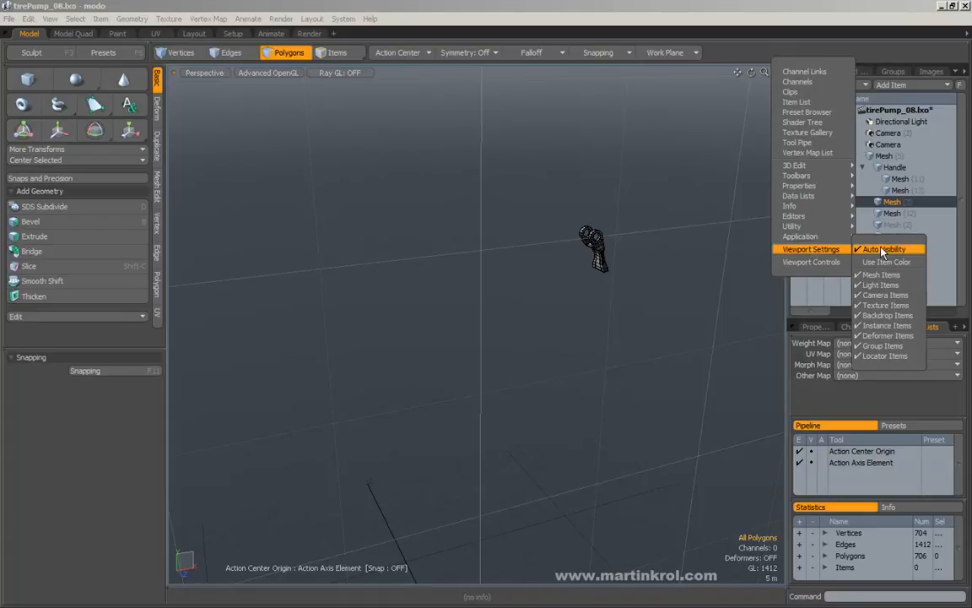
{"action": "left_click", "coordinate": [884, 248]}
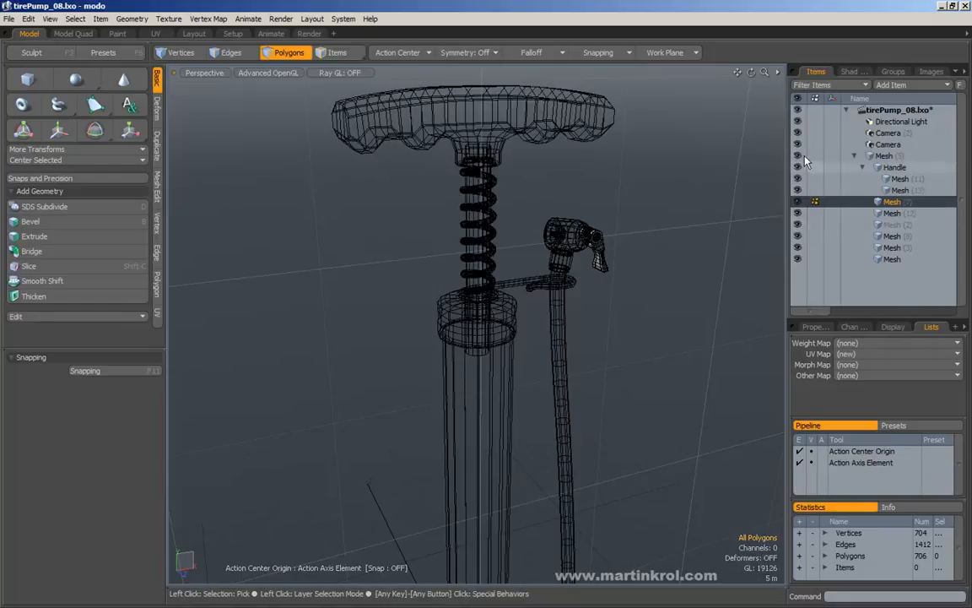
- Select Mesh (5), Mesh (3) and Mesh (12) in turn to identify the cap and nozzle parts
{"action": "left_click", "coordinate": [892, 212]}
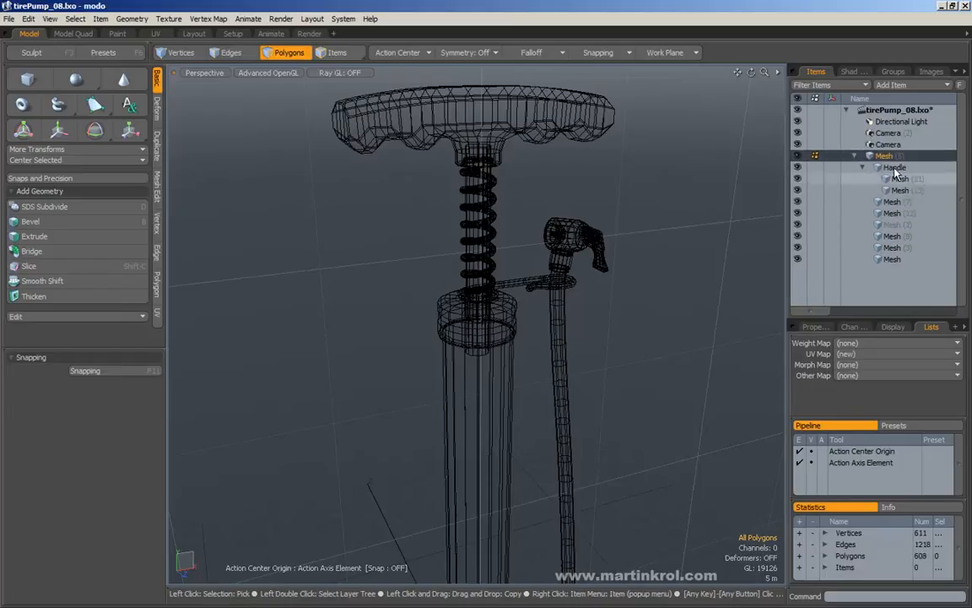
{"action": "left_click", "coordinate": [892, 247]}
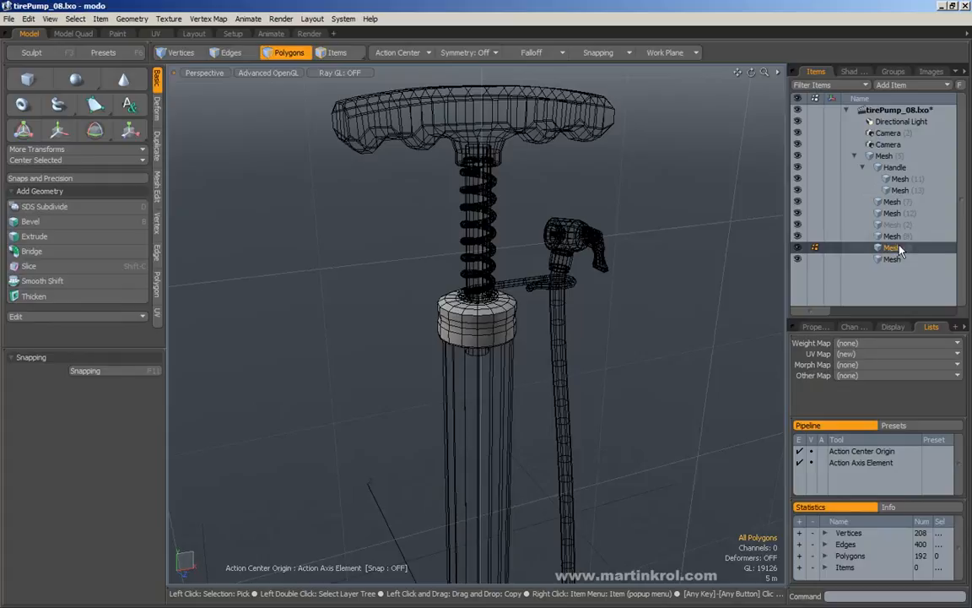
{"action": "left_click", "coordinate": [892, 213]}
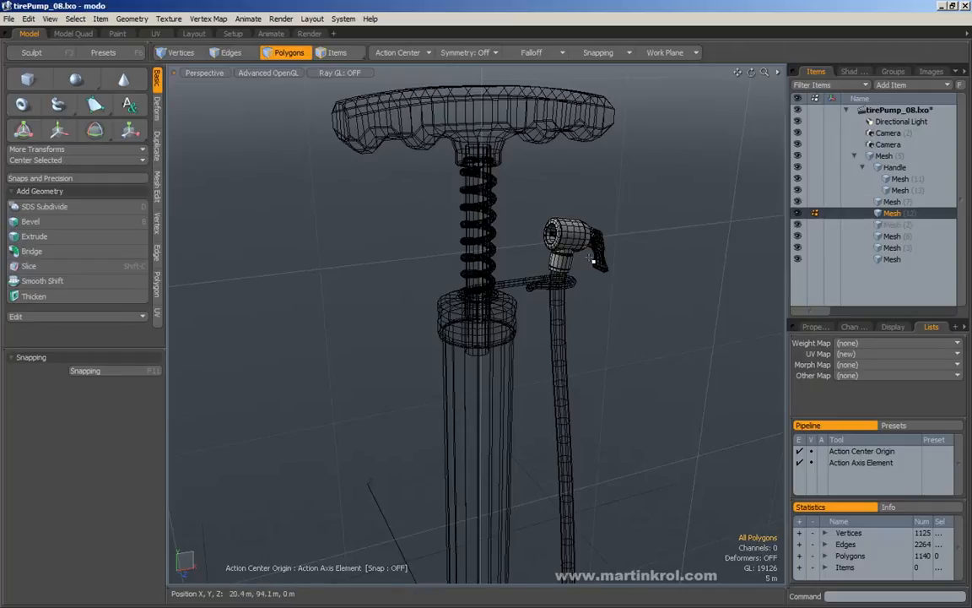
{"action": "left_click", "coordinate": [570, 244]}
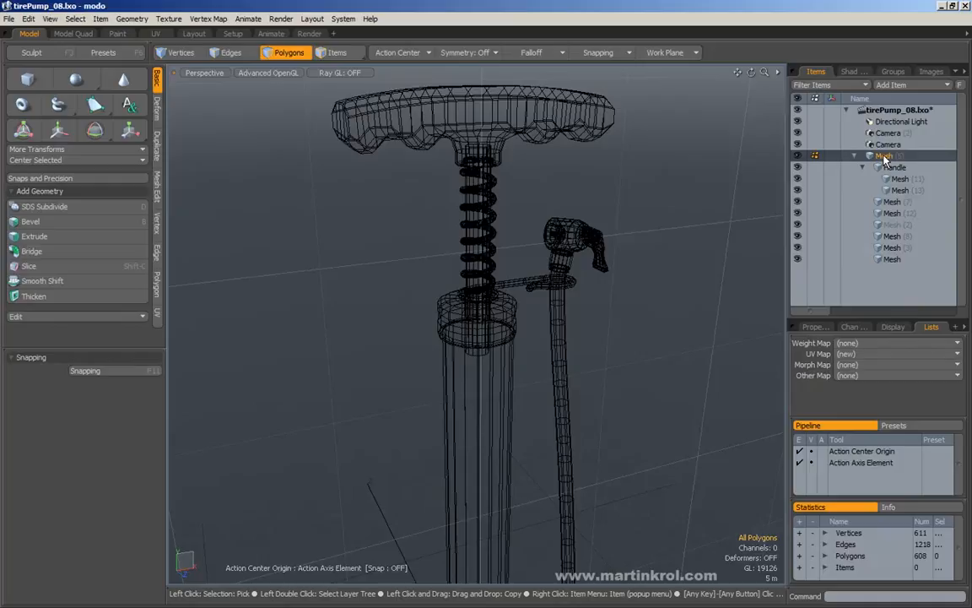
- Rename the Mesh (5) group item to Base via its context menu
{"action": "left_click", "coordinate": [884, 157]}
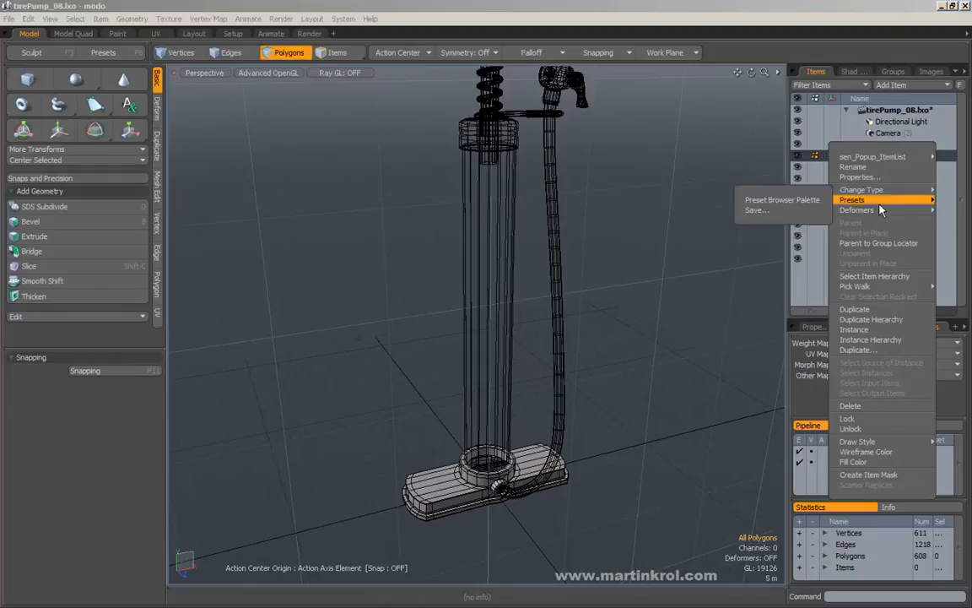
{"action": "left_click", "coordinate": [853, 166]}
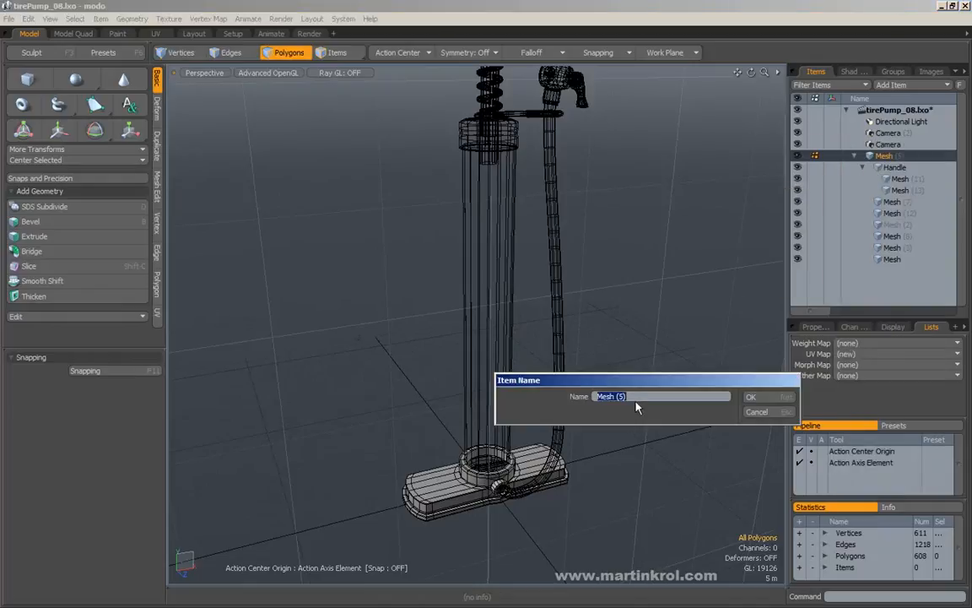
{"action": "type", "text": "B"}
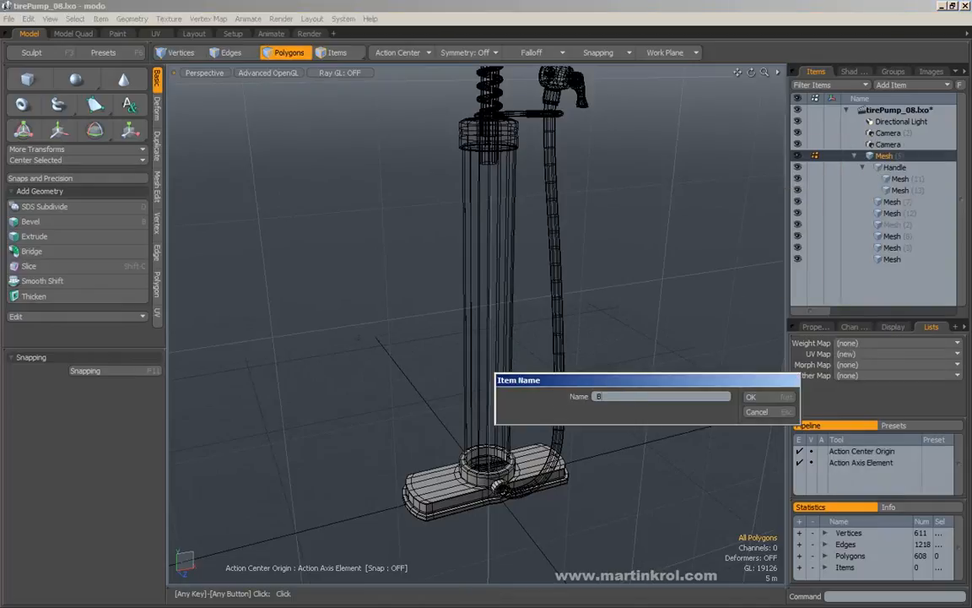
{"action": "type", "text": "Base"}
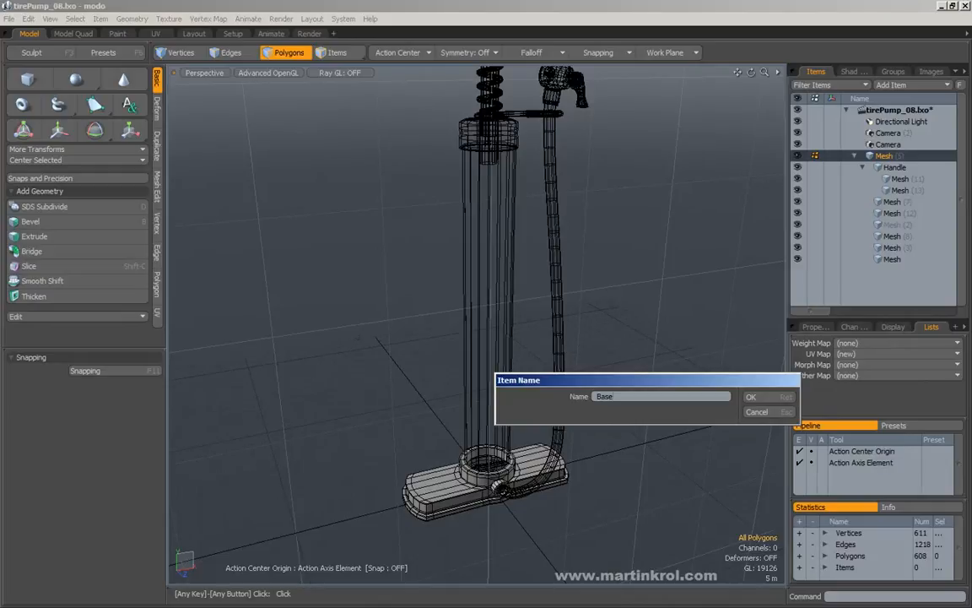
{"action": "left_click", "coordinate": [750, 397]}
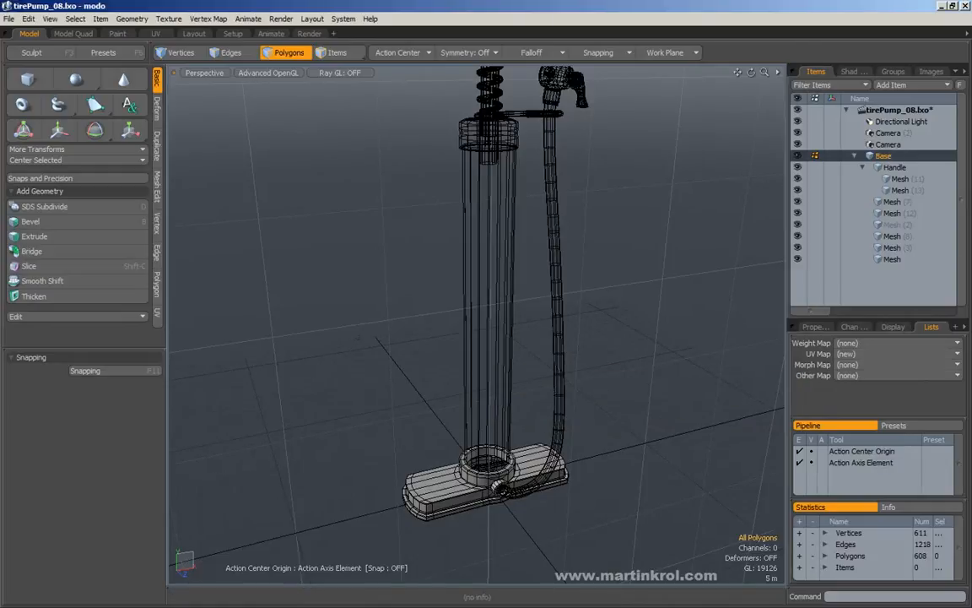
{"action": "left_click", "coordinate": [883, 156]}
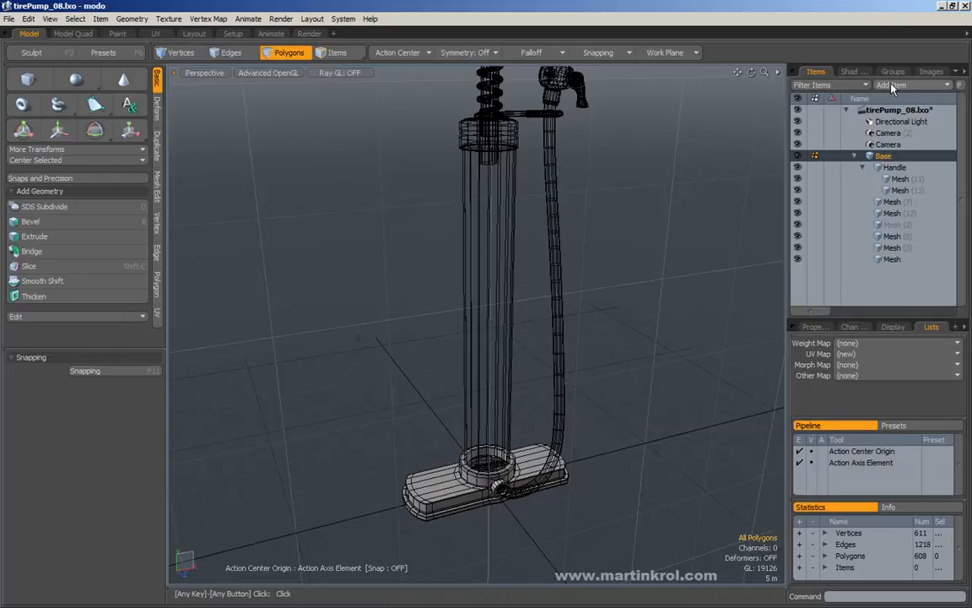
{"action": "mouse_move", "coordinate": [910, 91]}
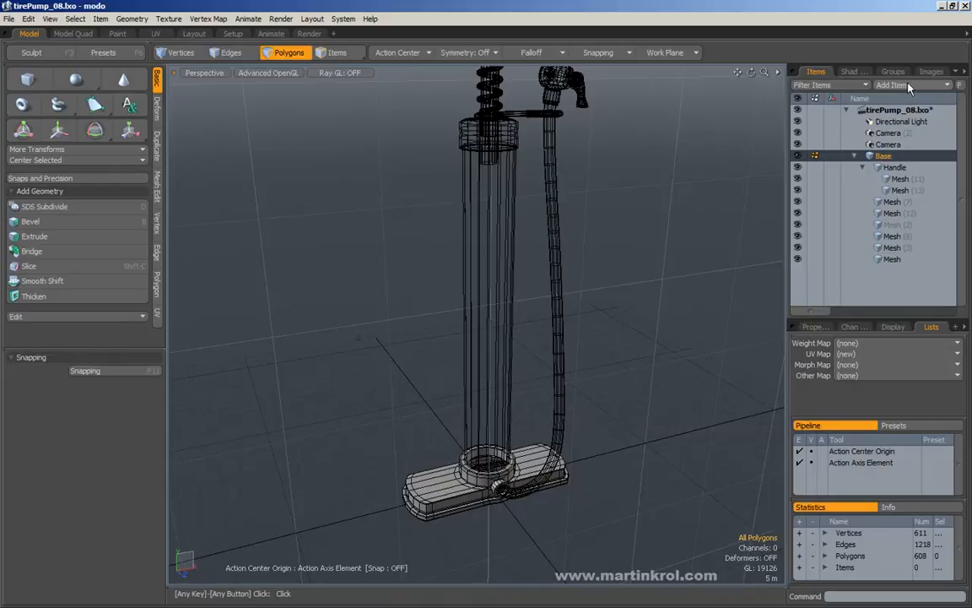
{"action": "mouse_move", "coordinate": [906, 90]}
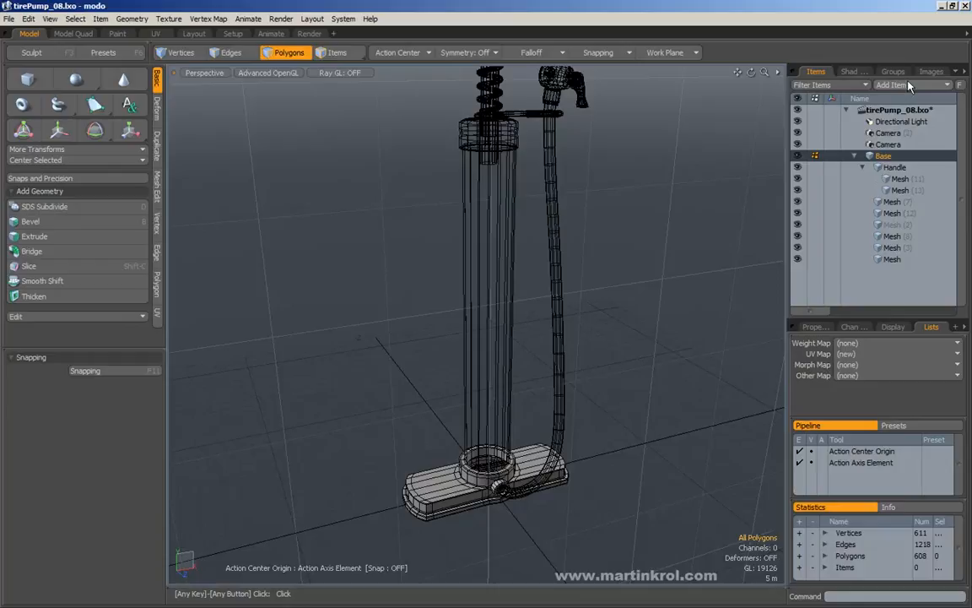
{"action": "left_click", "coordinate": [893, 84]}
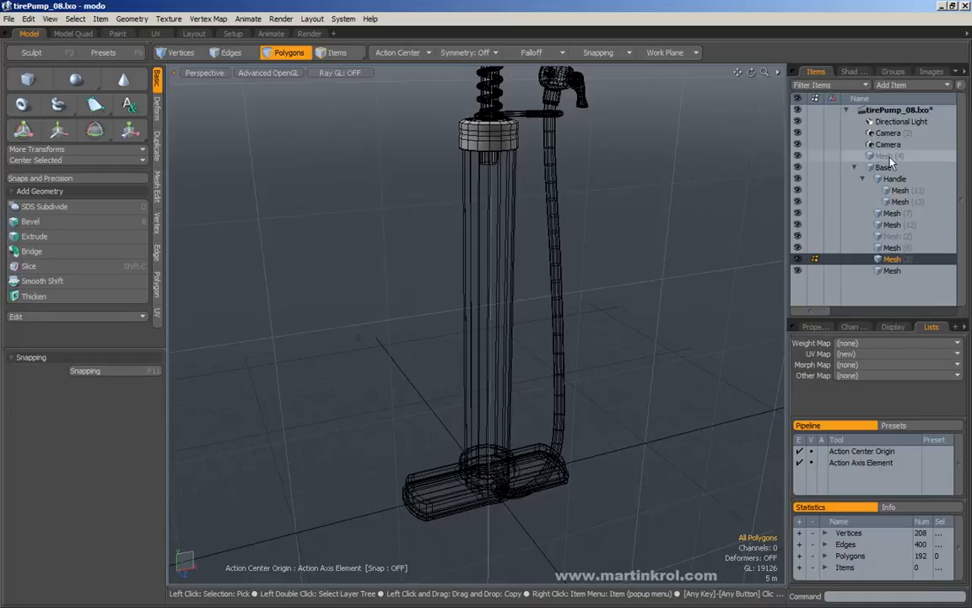
{"action": "mouse_move", "coordinate": [902, 161]}
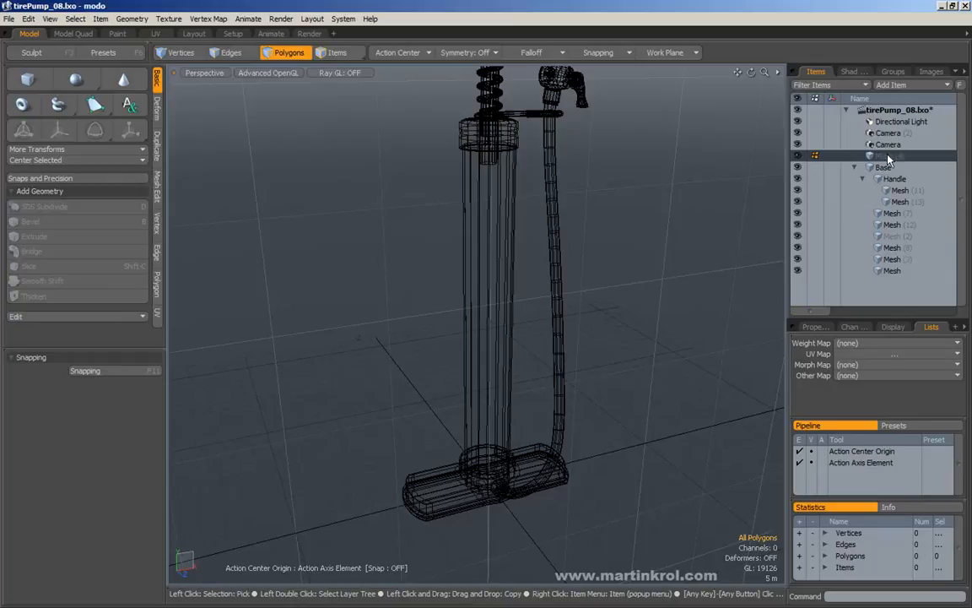
- Select the new empty top-level Mesh (4) item
{"action": "left_click", "coordinate": [23, 79]}
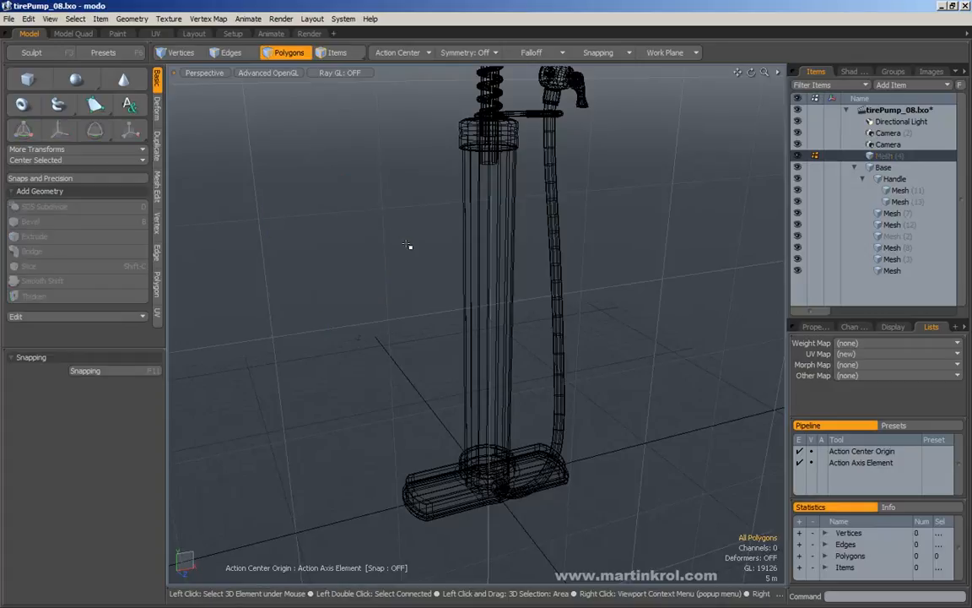
{"action": "left_click", "coordinate": [892, 155]}
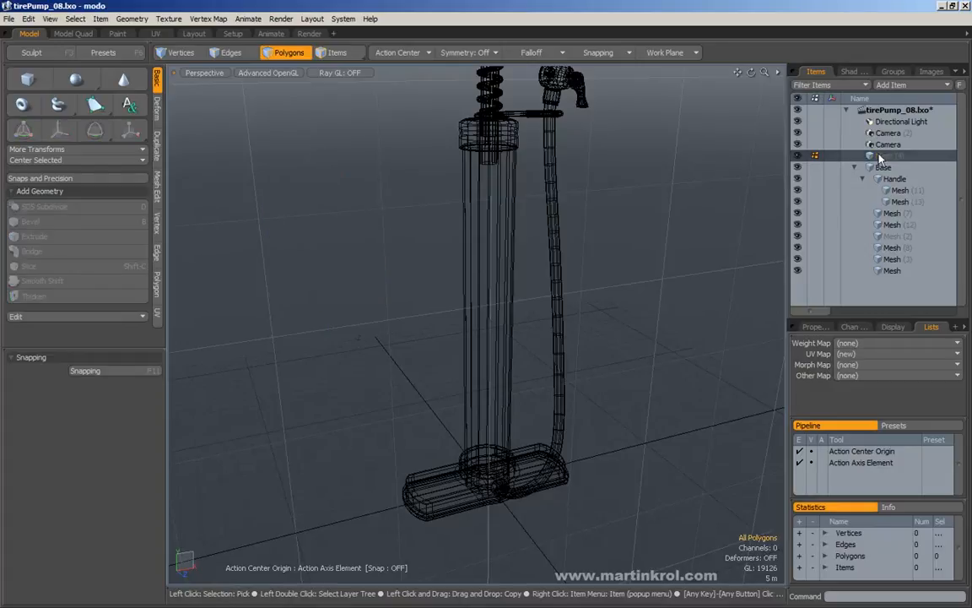
{"action": "mouse_move", "coordinate": [903, 165]}
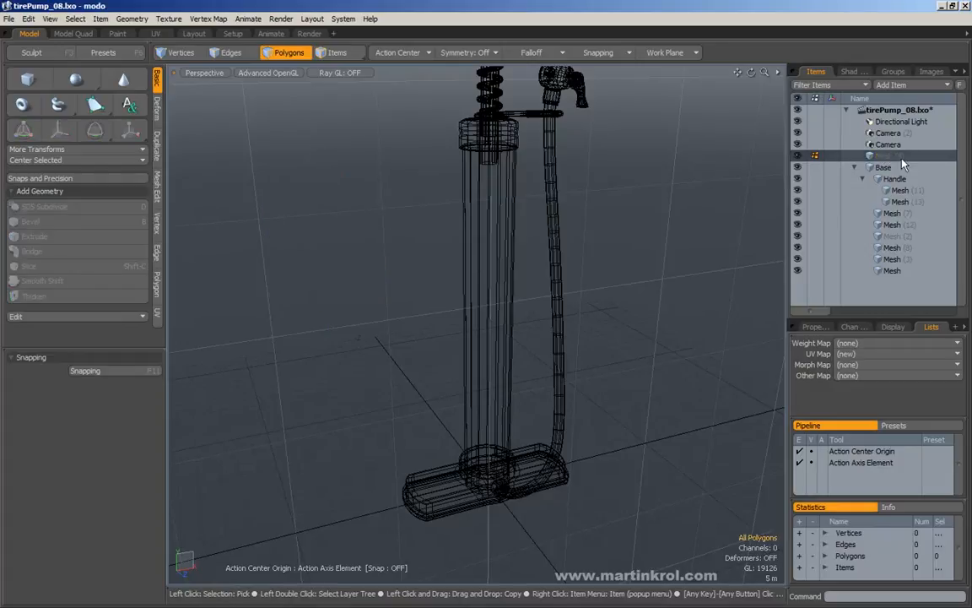
{"action": "left_click", "coordinate": [884, 156]}
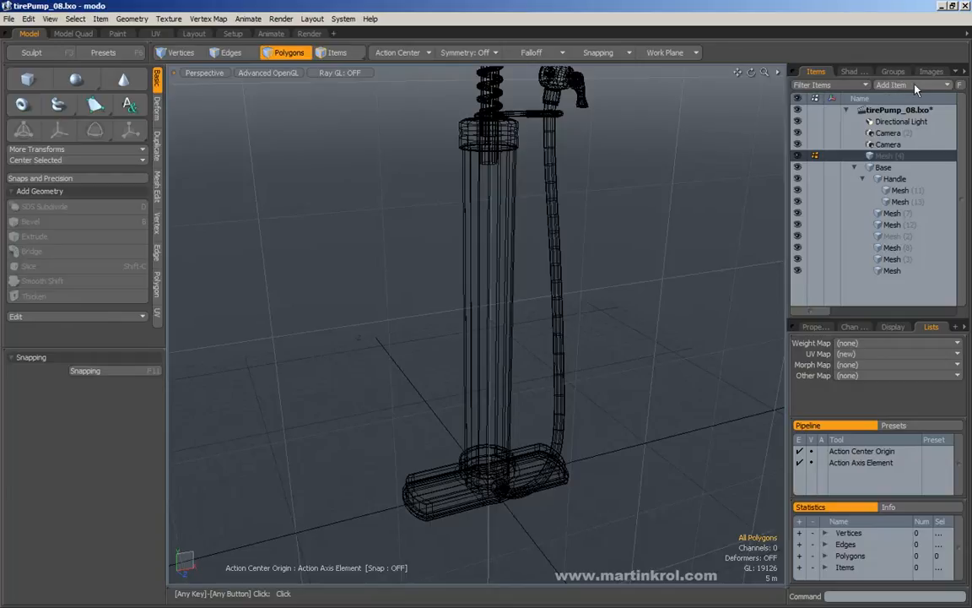
{"action": "mouse_move", "coordinate": [925, 89]}
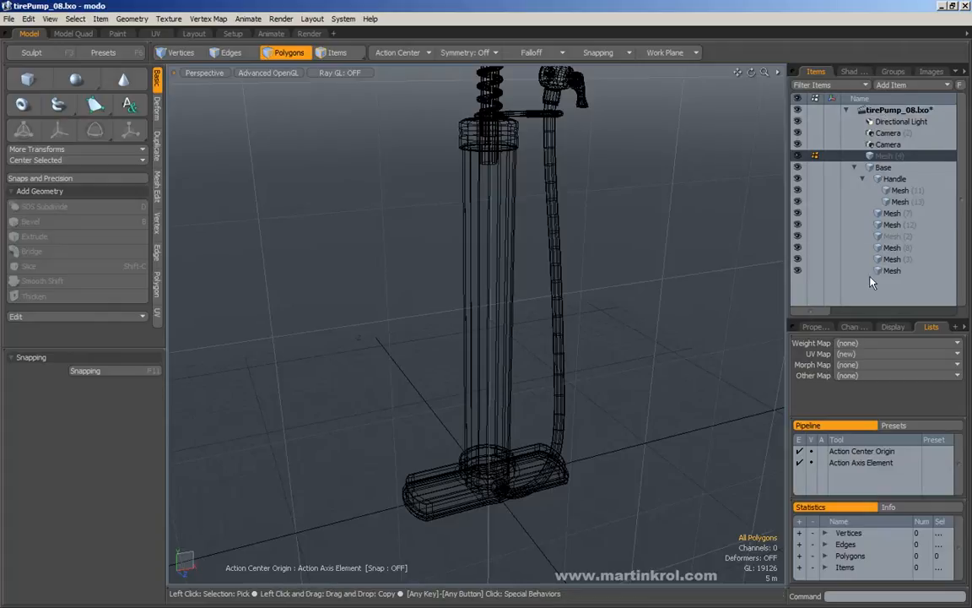
{"action": "mouse_move", "coordinate": [909, 287]}
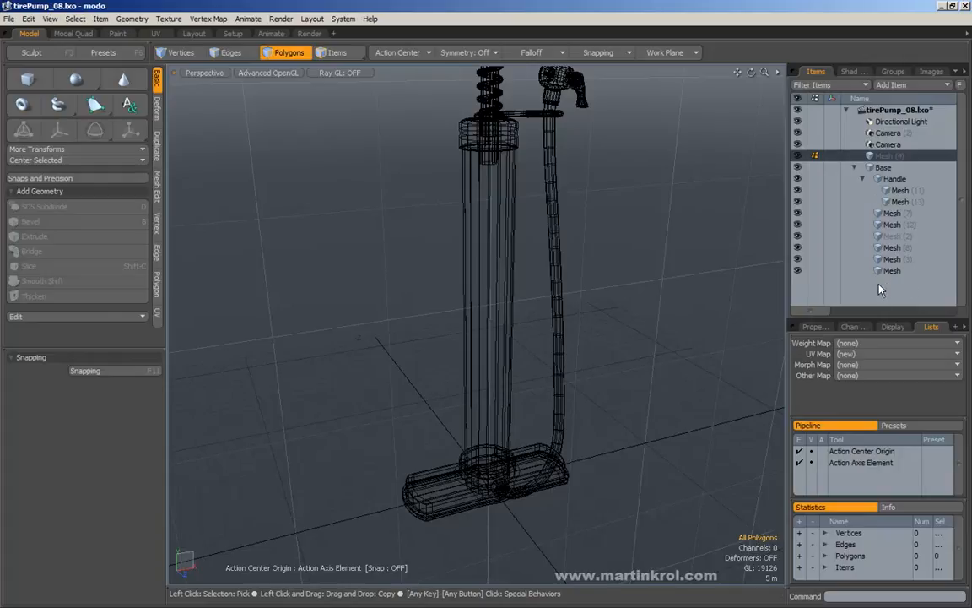
{"action": "mouse_move", "coordinate": [887, 289]}
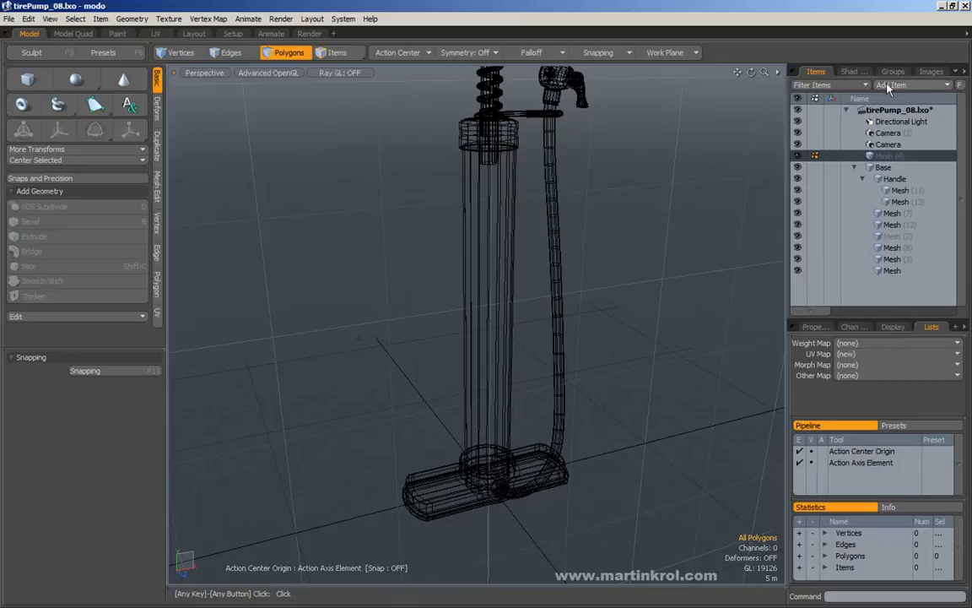
{"action": "mouse_move", "coordinate": [912, 87]}
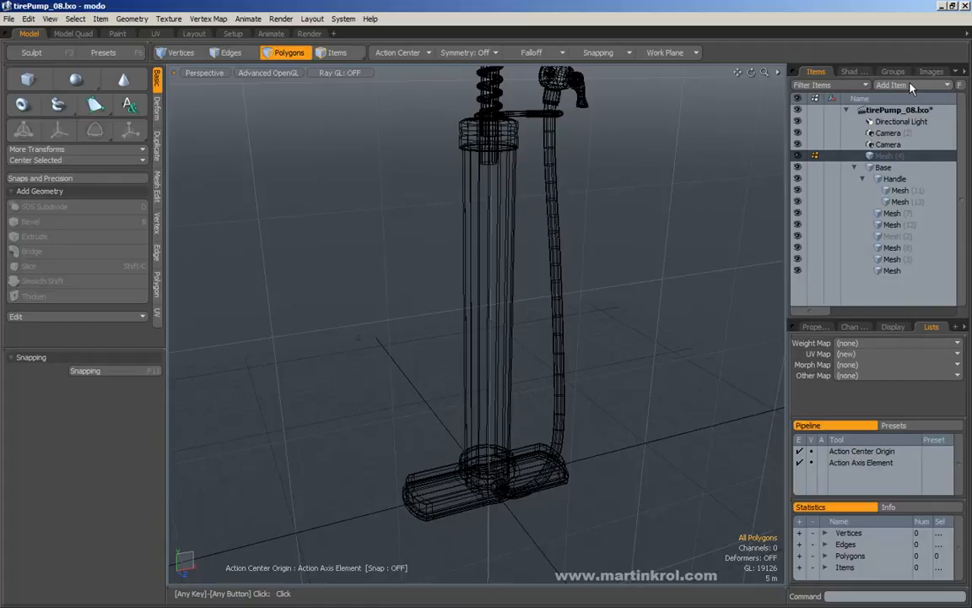
{"action": "left_click", "coordinate": [892, 85]}
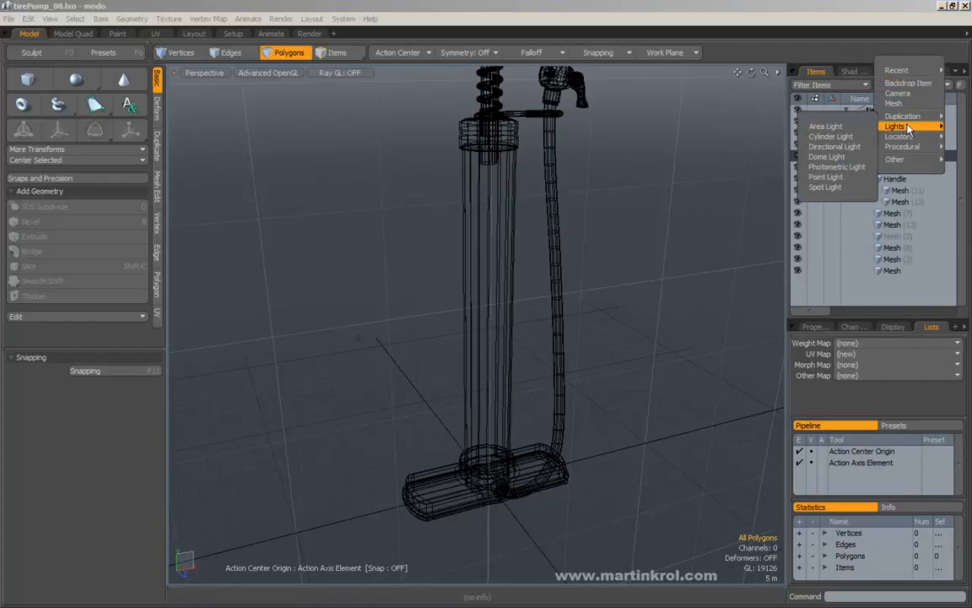
{"action": "mouse_move", "coordinate": [902, 116]}
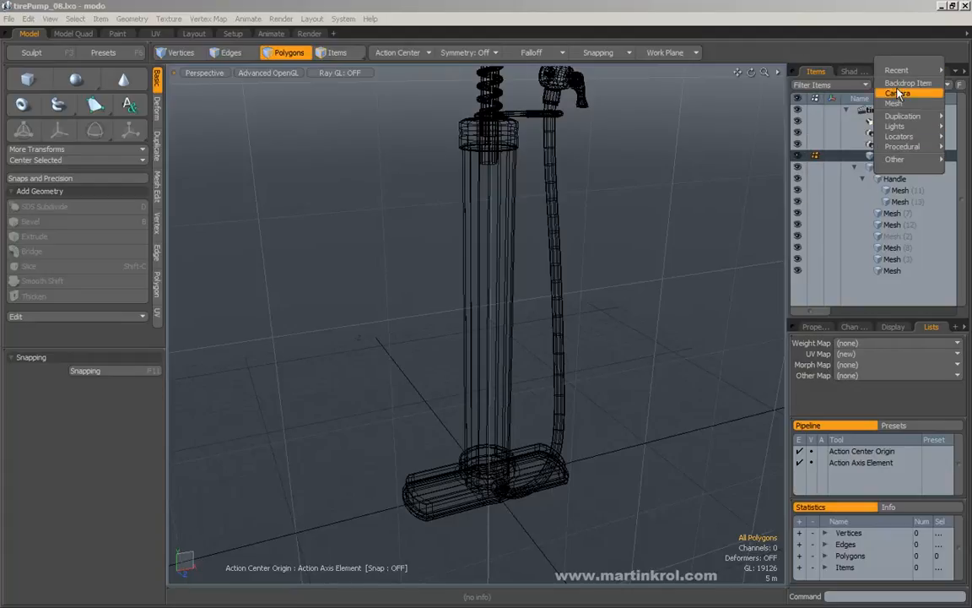
{"action": "mouse_move", "coordinate": [901, 146]}
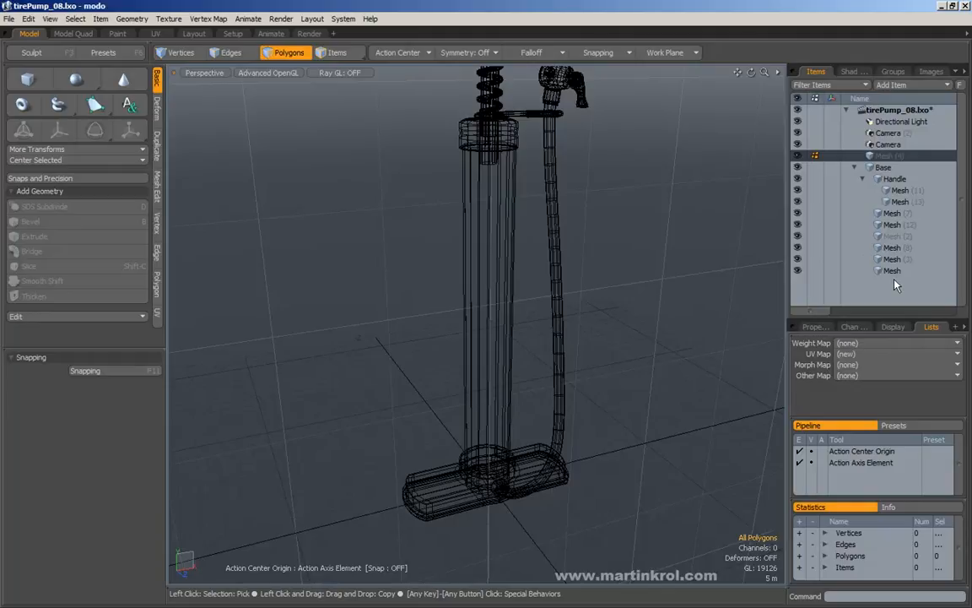
{"action": "mouse_move", "coordinate": [890, 285]}
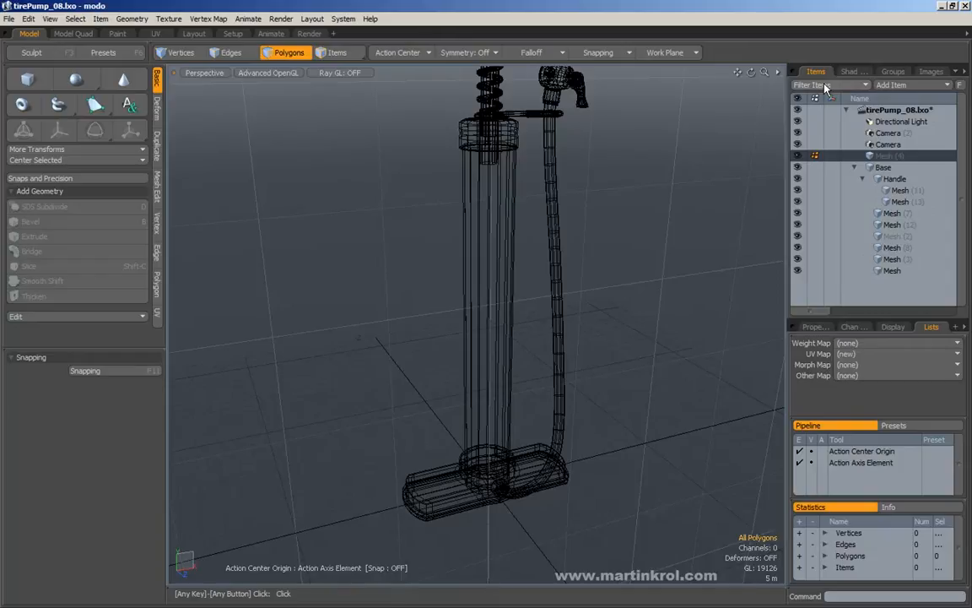
{"action": "mouse_move", "coordinate": [827, 88]}
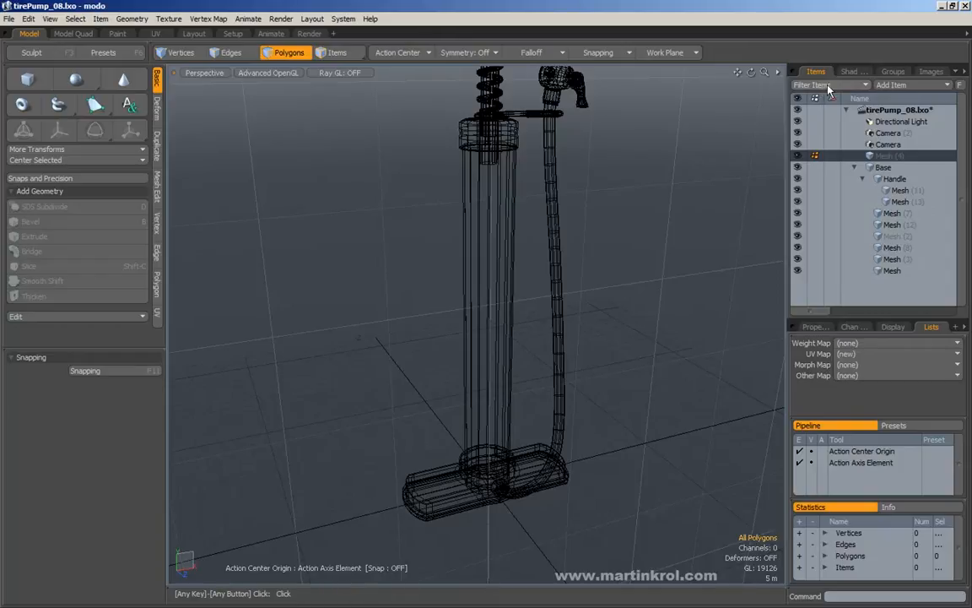
- Uncheck Mesh Items in Filter Items, leaving only the light and cameras listed
{"action": "left_click", "coordinate": [815, 84]}
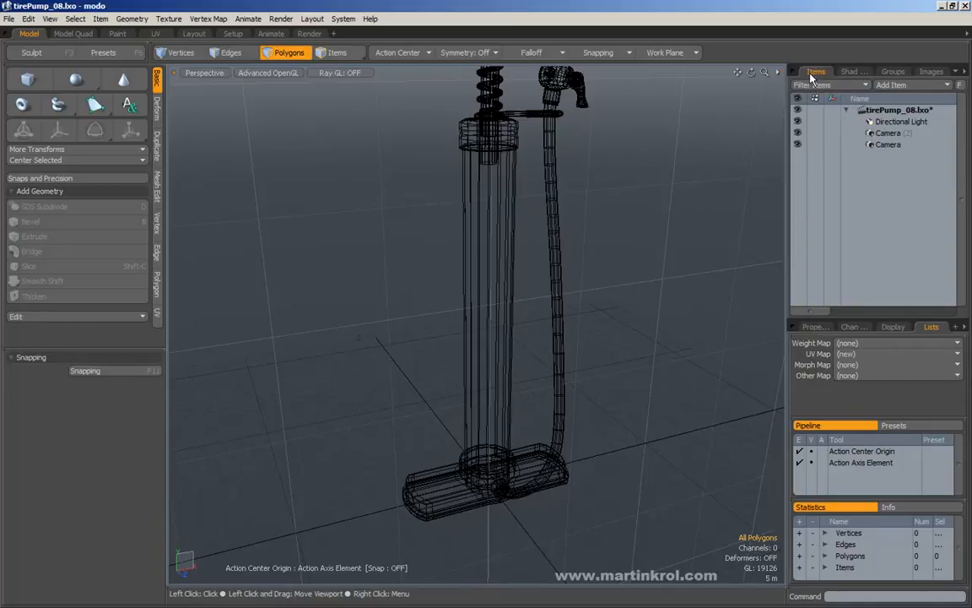
{"action": "mouse_move", "coordinate": [675, 197]}
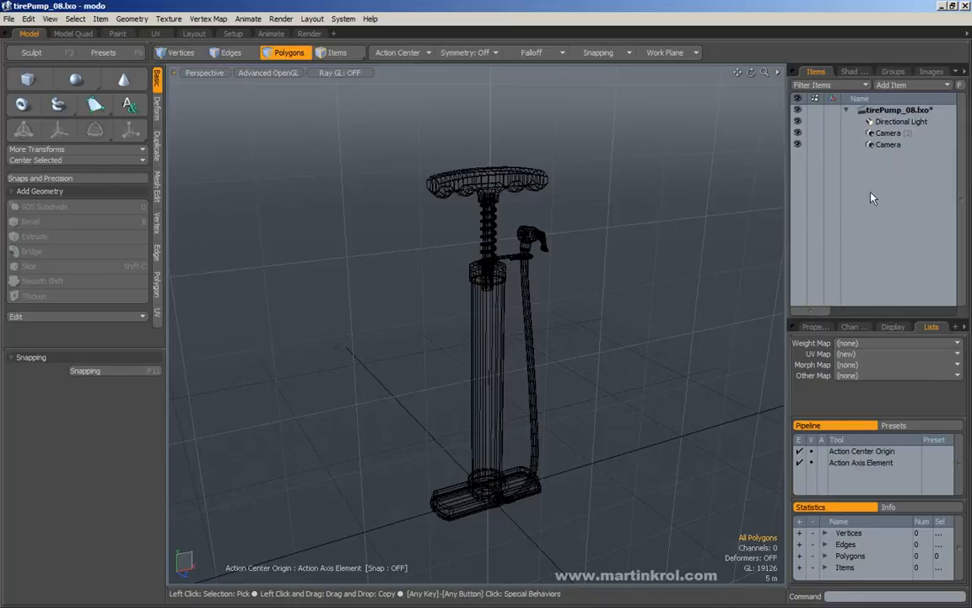
{"action": "mouse_move", "coordinate": [869, 186]}
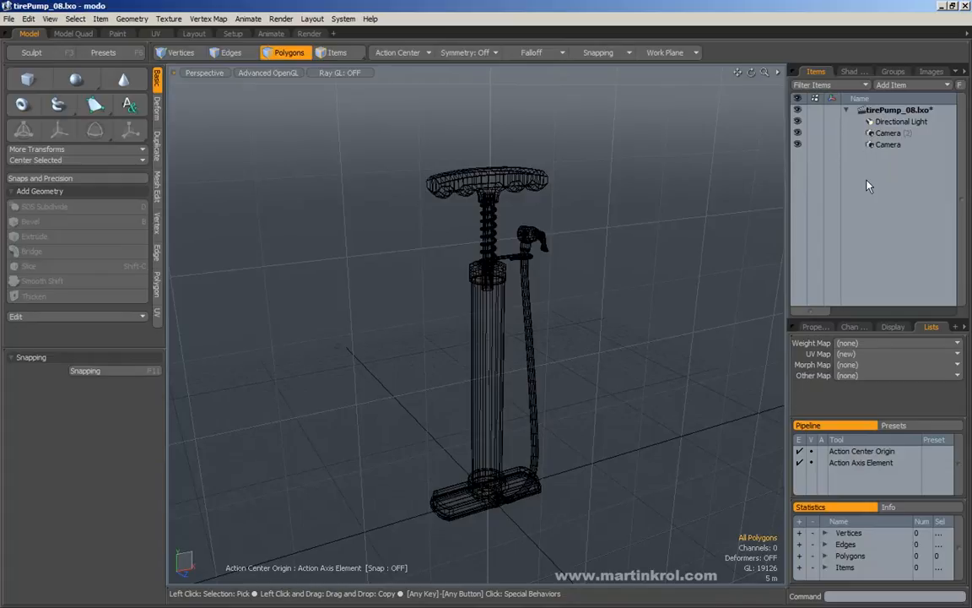
{"action": "mouse_move", "coordinate": [473, 263]}
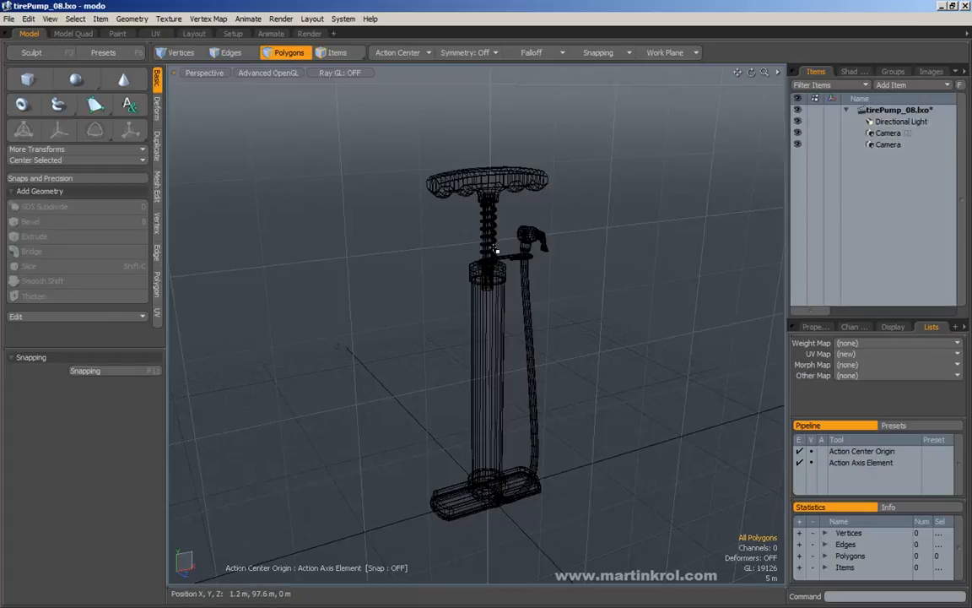
{"action": "mouse_move", "coordinate": [715, 222]}
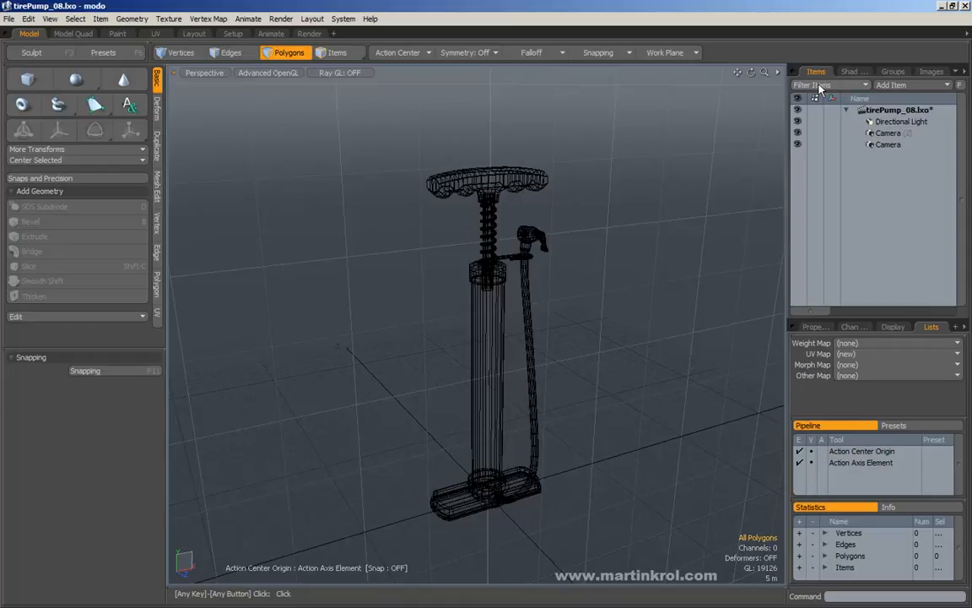
- Re-enable Mesh Items in the filter, then hide Light and Camera Items
{"action": "left_click", "coordinate": [829, 85]}
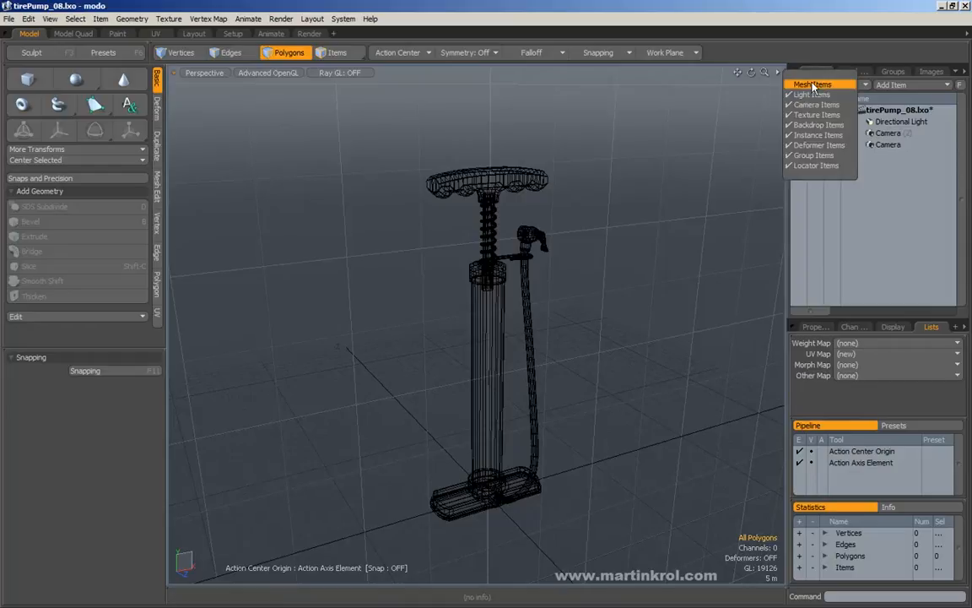
{"action": "left_click", "coordinate": [811, 84]}
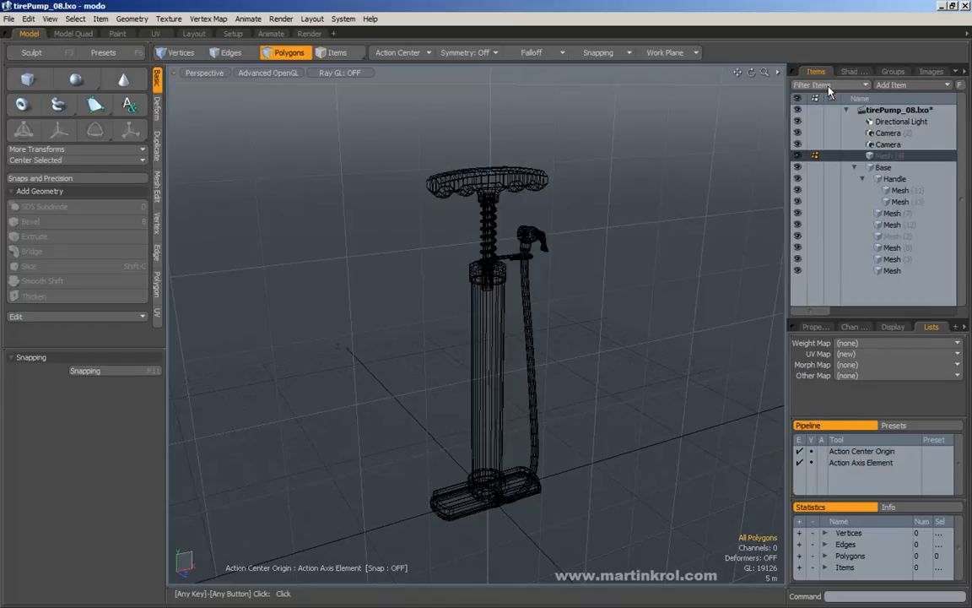
{"action": "left_click", "coordinate": [888, 132]}
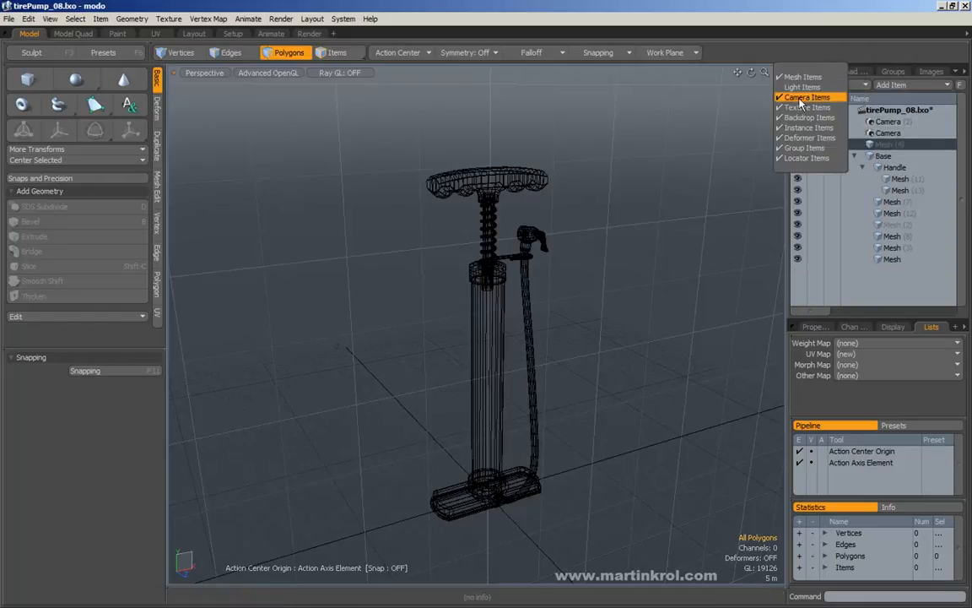
{"action": "left_click", "coordinate": [806, 97]}
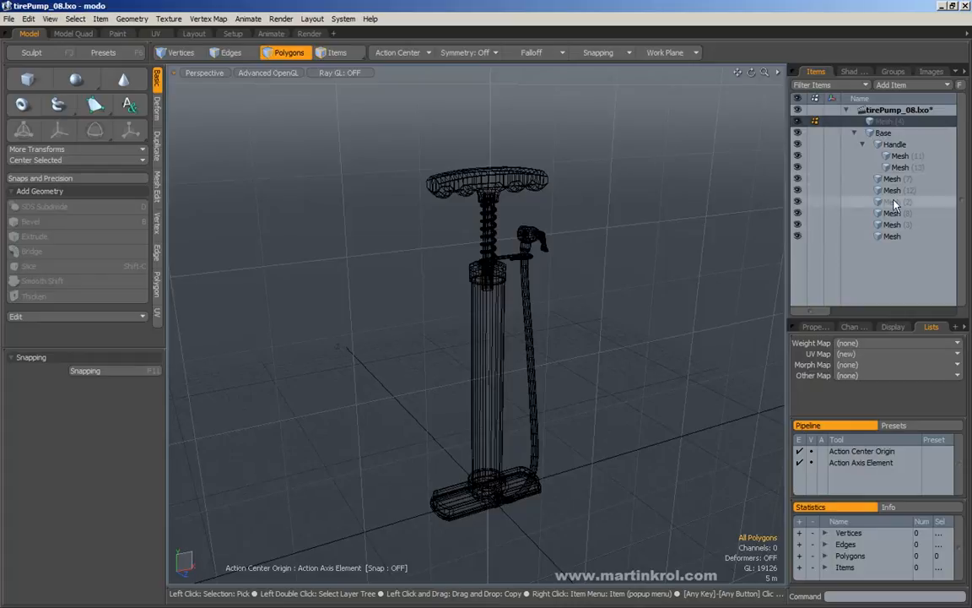
- Re-enable Light and Camera Items so every item type shows again
{"action": "left_click", "coordinate": [831, 84]}
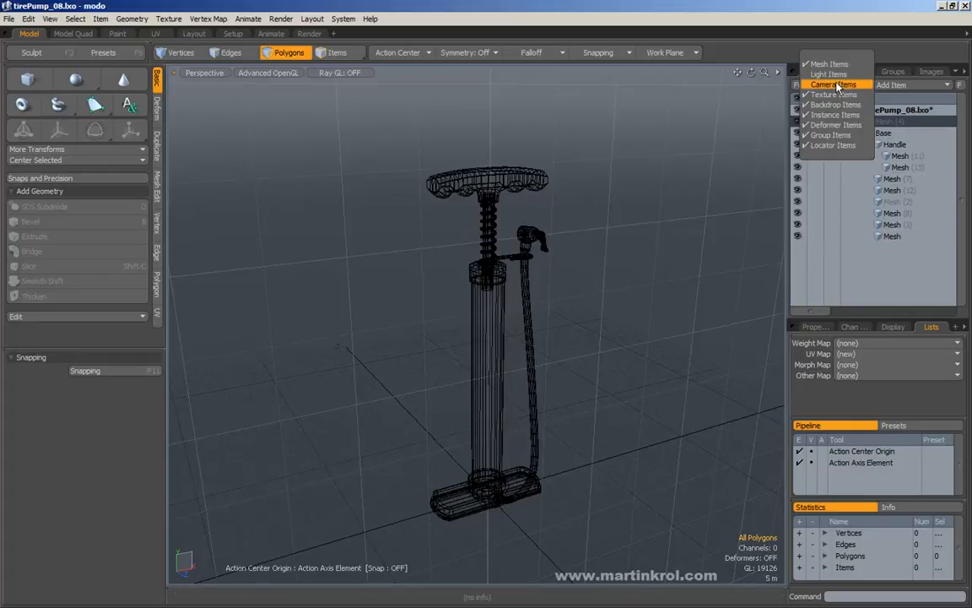
{"action": "mouse_move", "coordinate": [832, 75]}
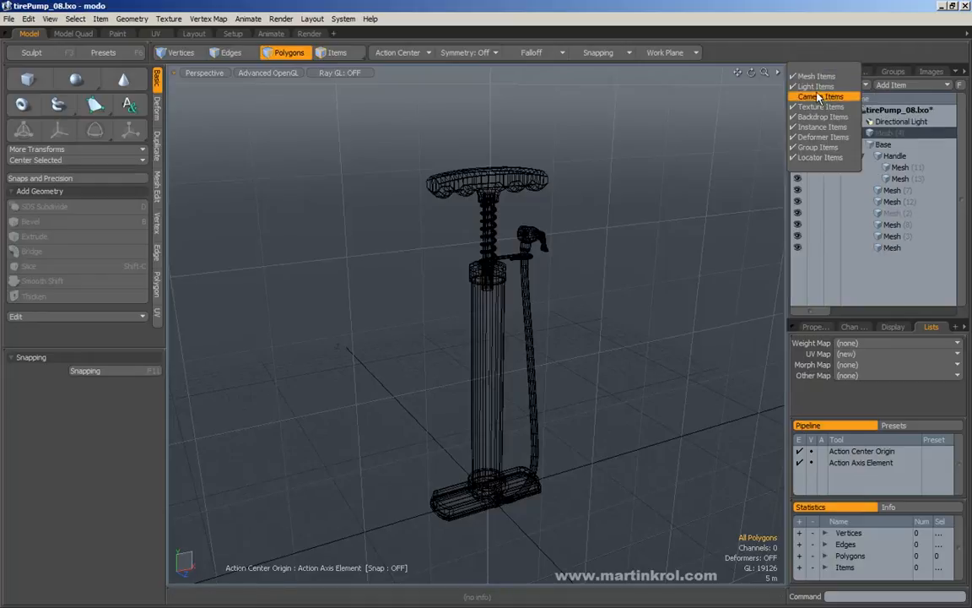
{"action": "left_click", "coordinate": [817, 96]}
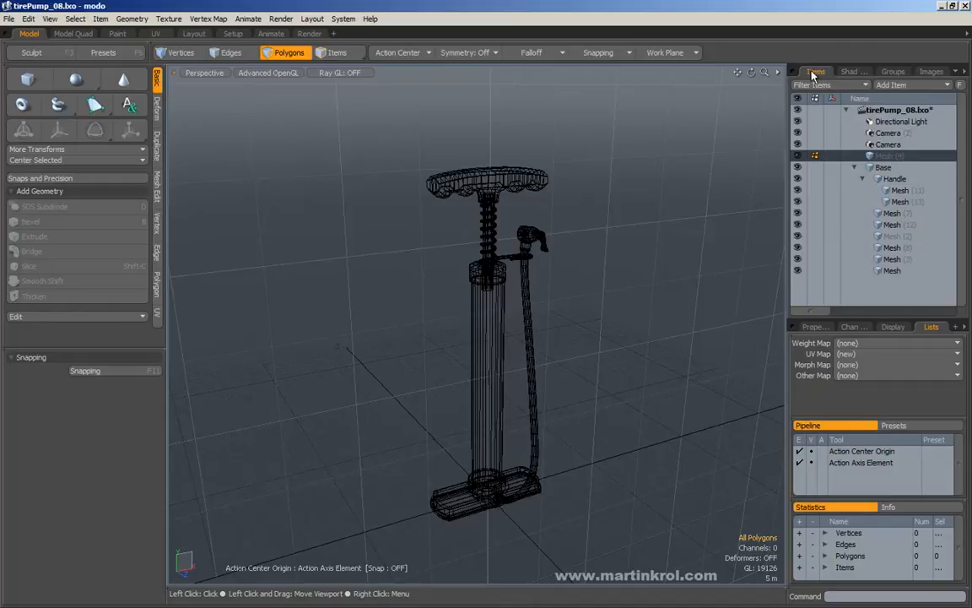
{"action": "mouse_move", "coordinate": [815, 72]}
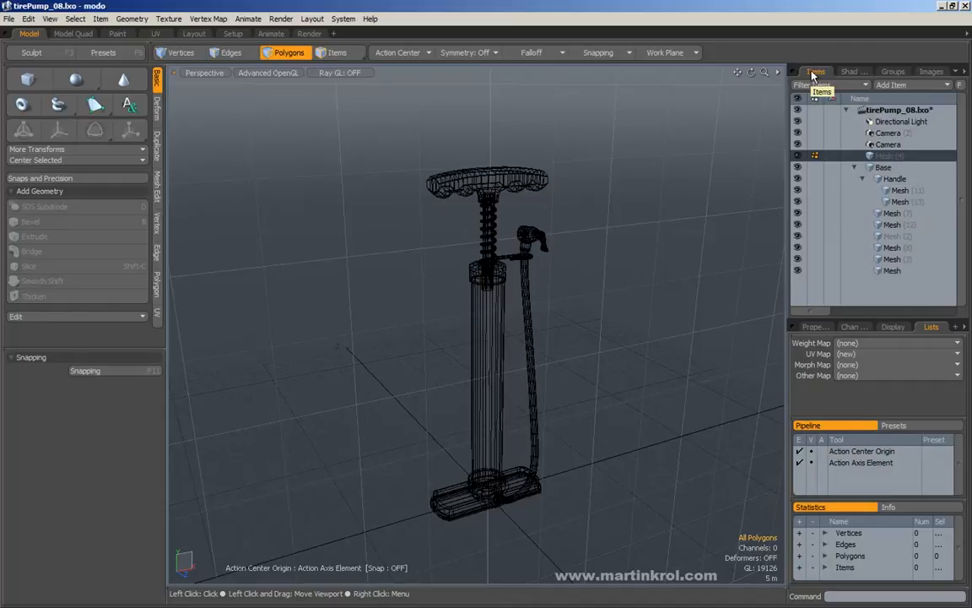
{"action": "mouse_move", "coordinate": [812, 77]}
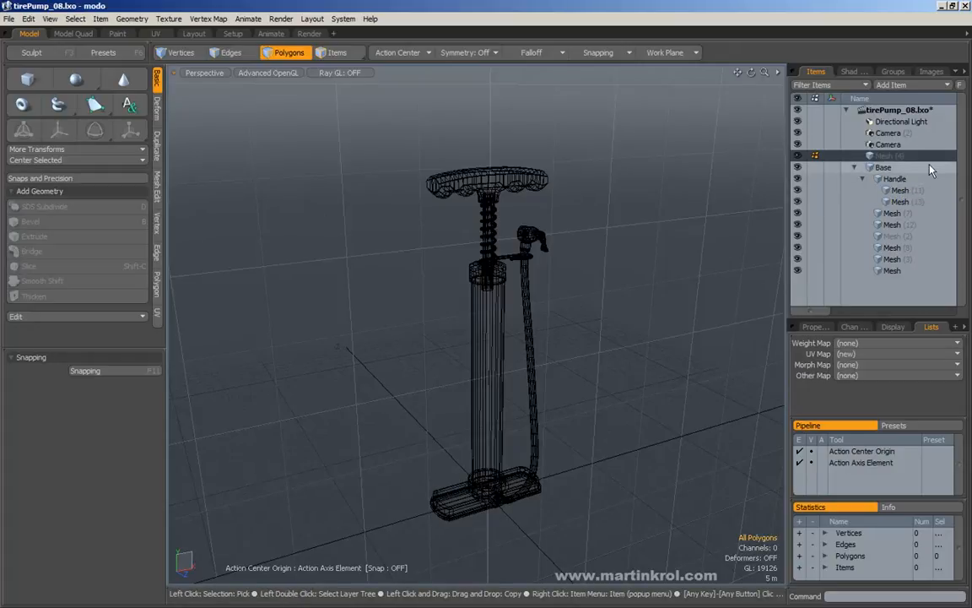
{"action": "mouse_move", "coordinate": [903, 175]}
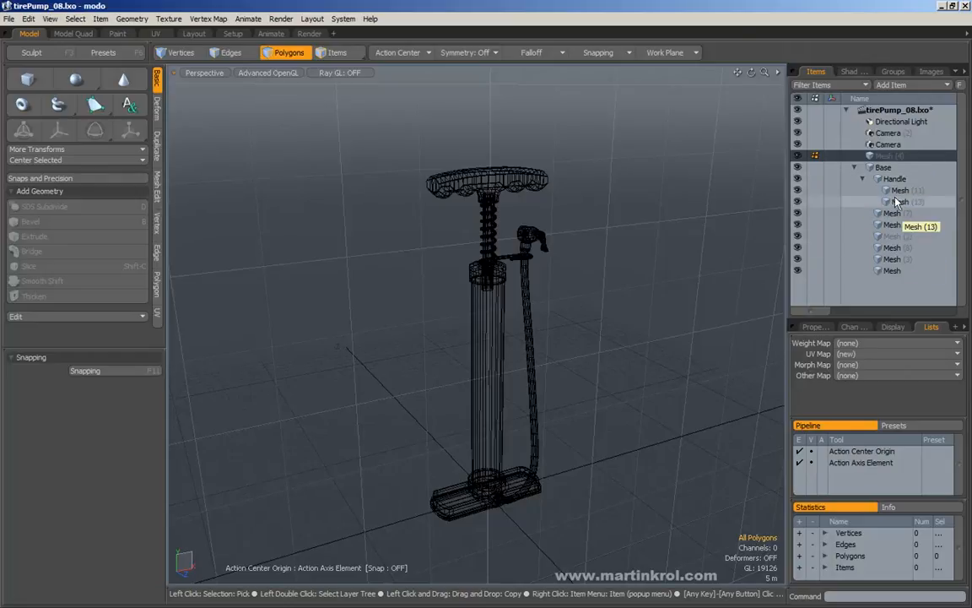
{"action": "mouse_move", "coordinate": [905, 204]}
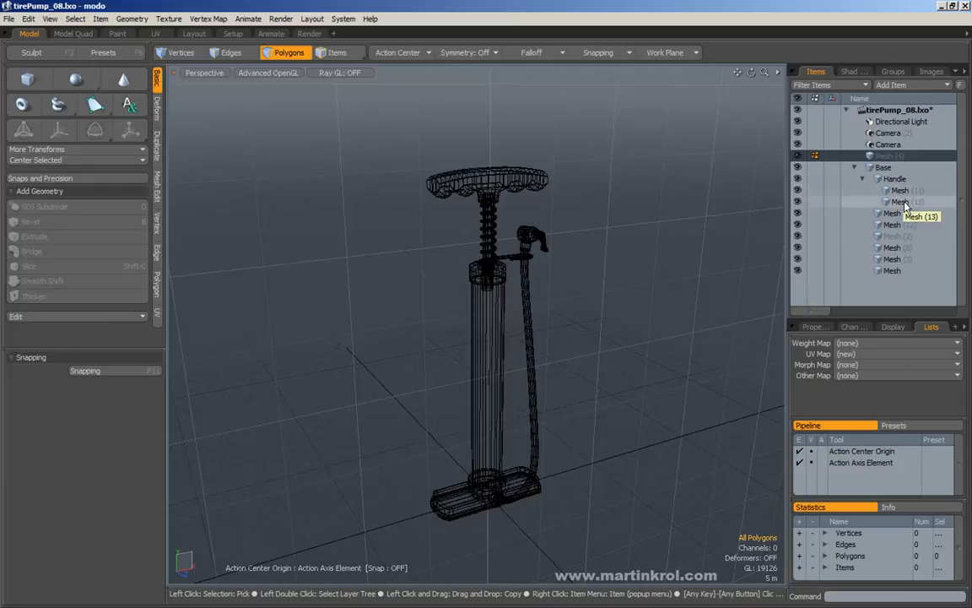
{"action": "mouse_move", "coordinate": [908, 196]}
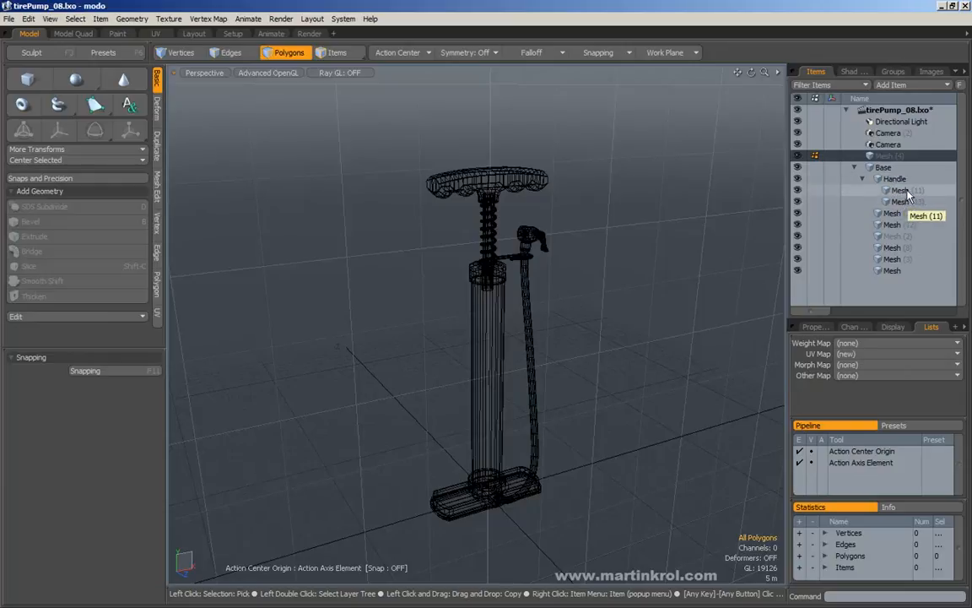